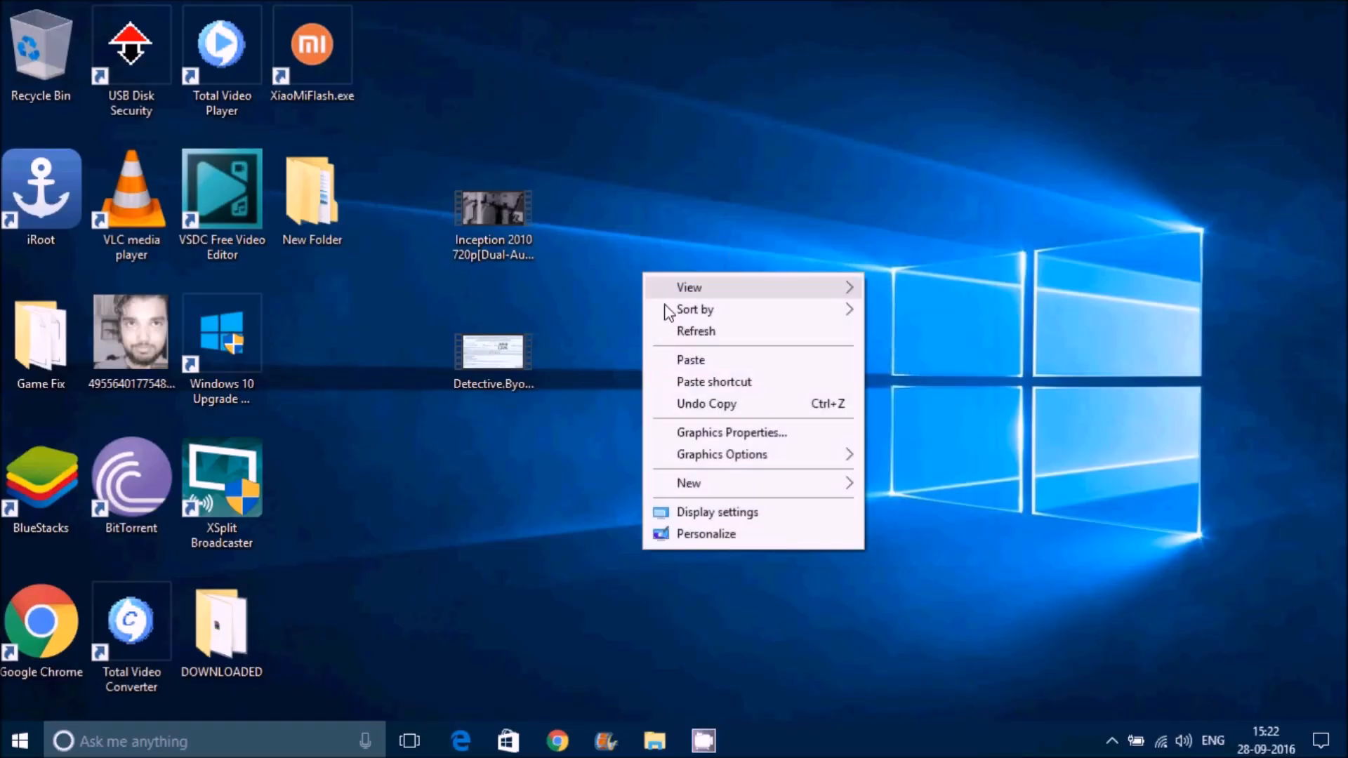
- Refresh the desktop and select the Inception movie file
left_click(694, 348)
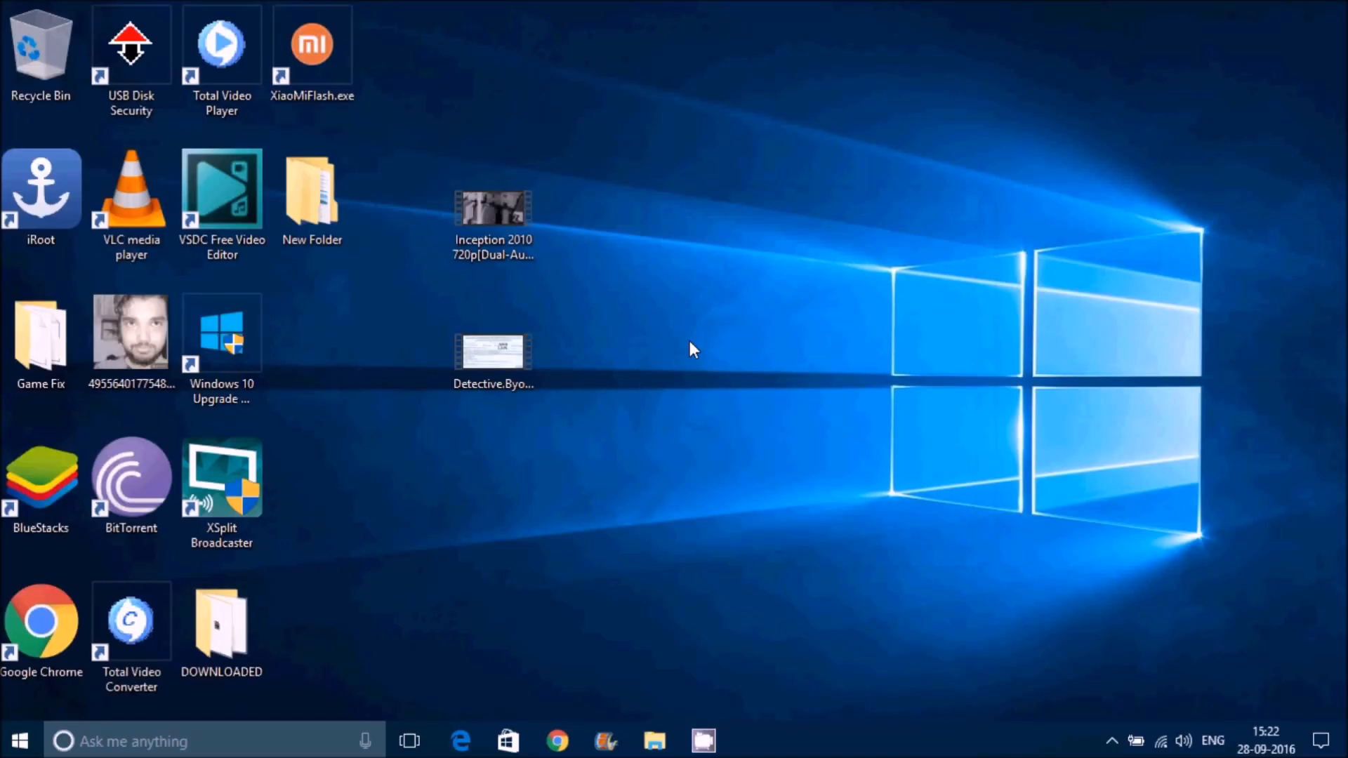
mouse_move(668, 236)
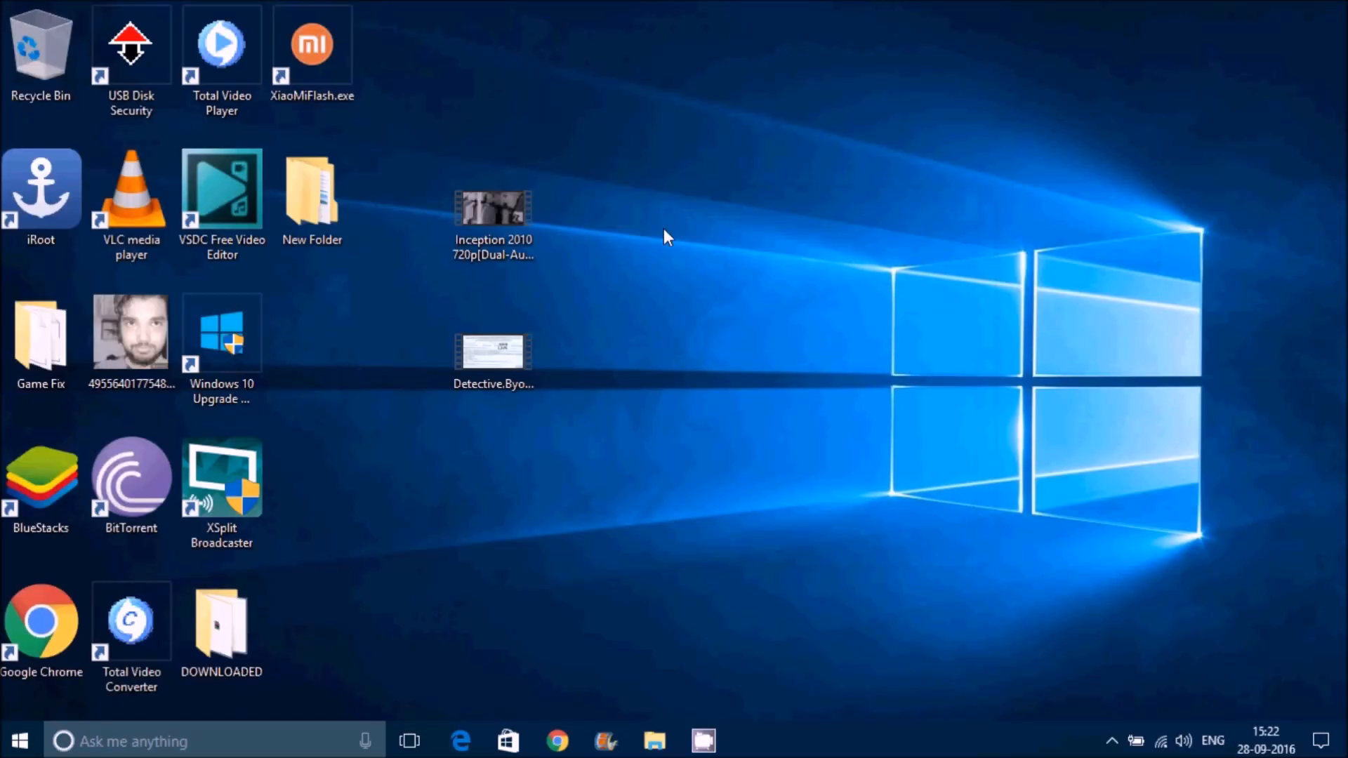
mouse_move(574, 243)
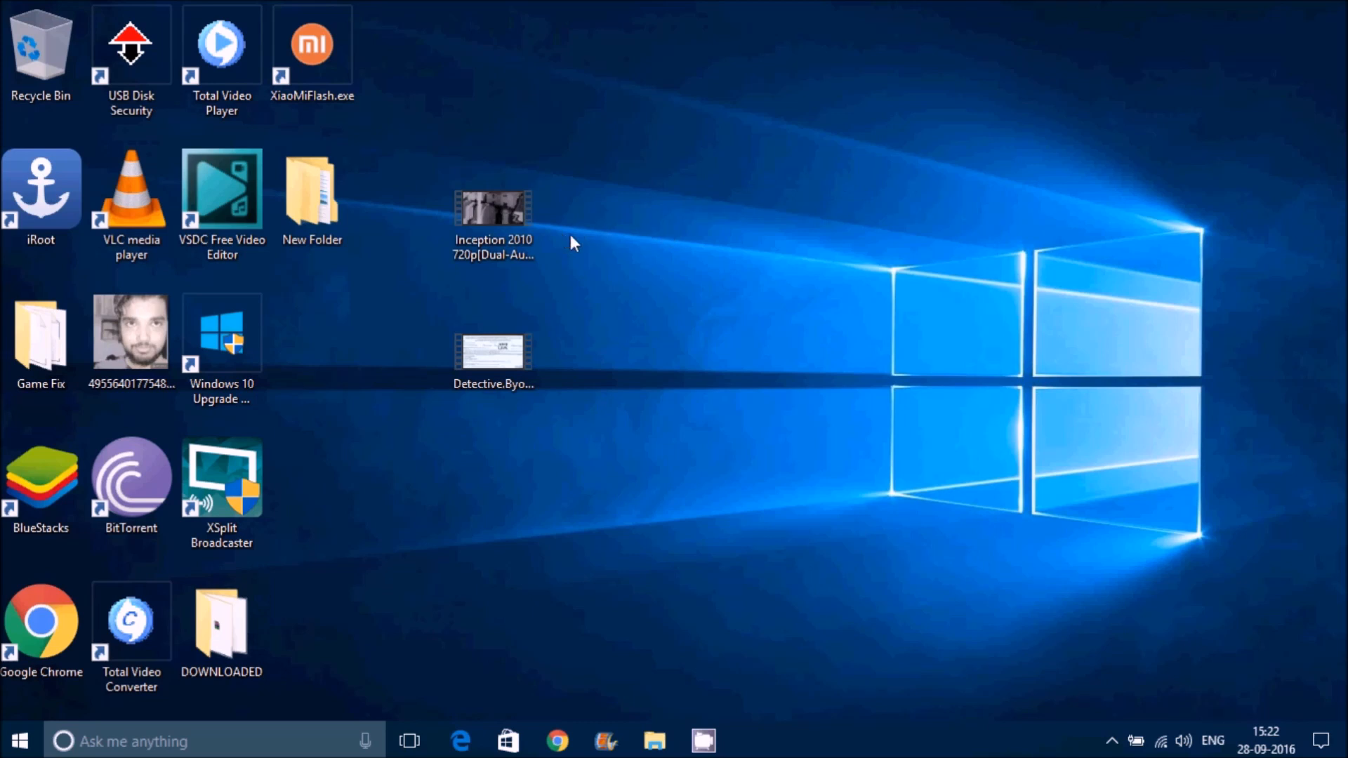
left_click(493, 206)
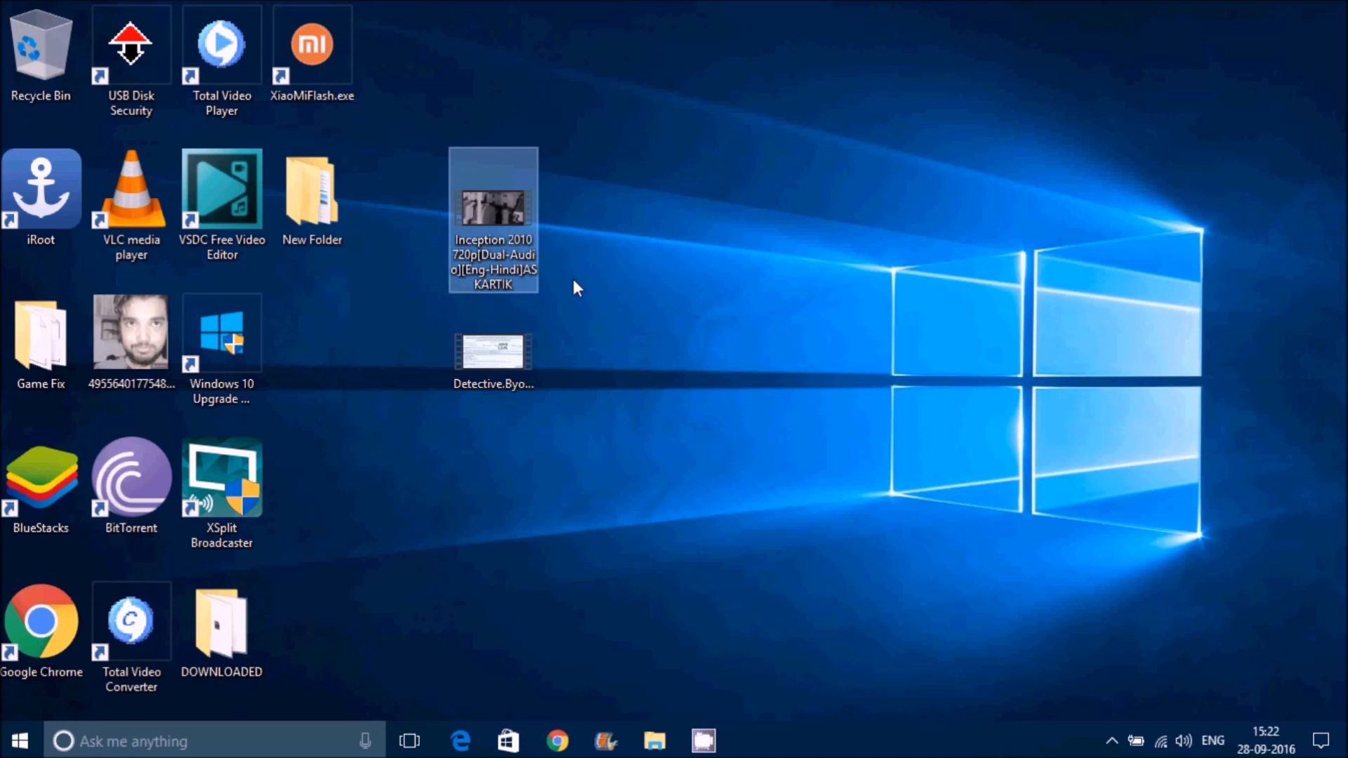
left_click(493, 352)
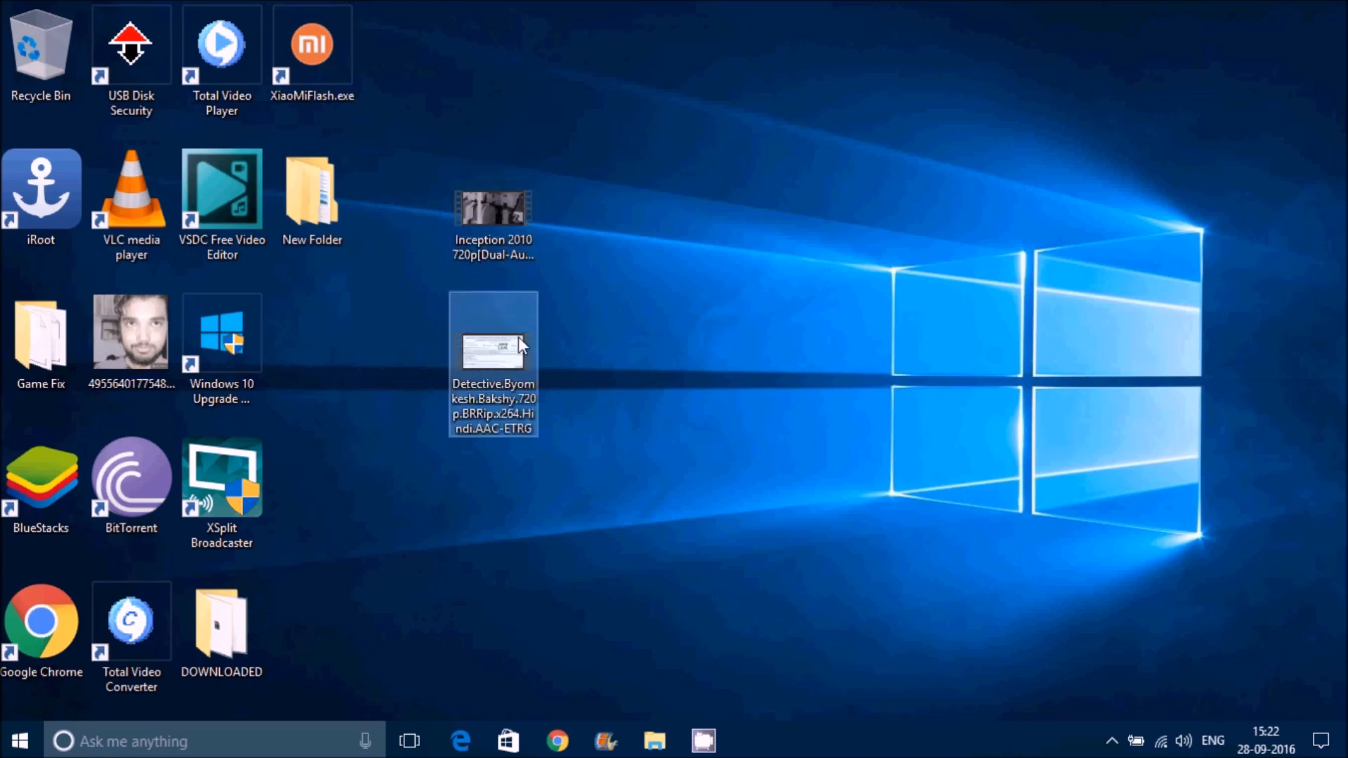
mouse_move(639, 355)
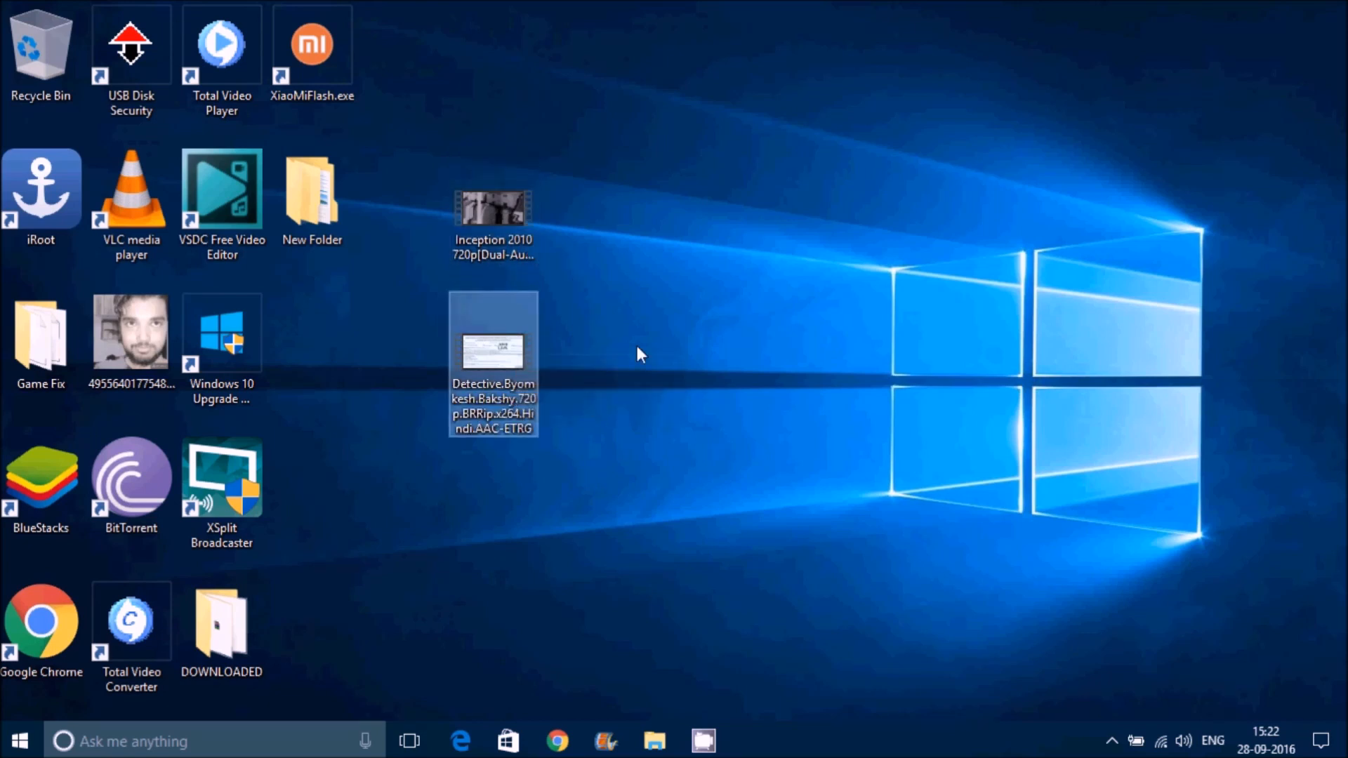
right_click(640, 354)
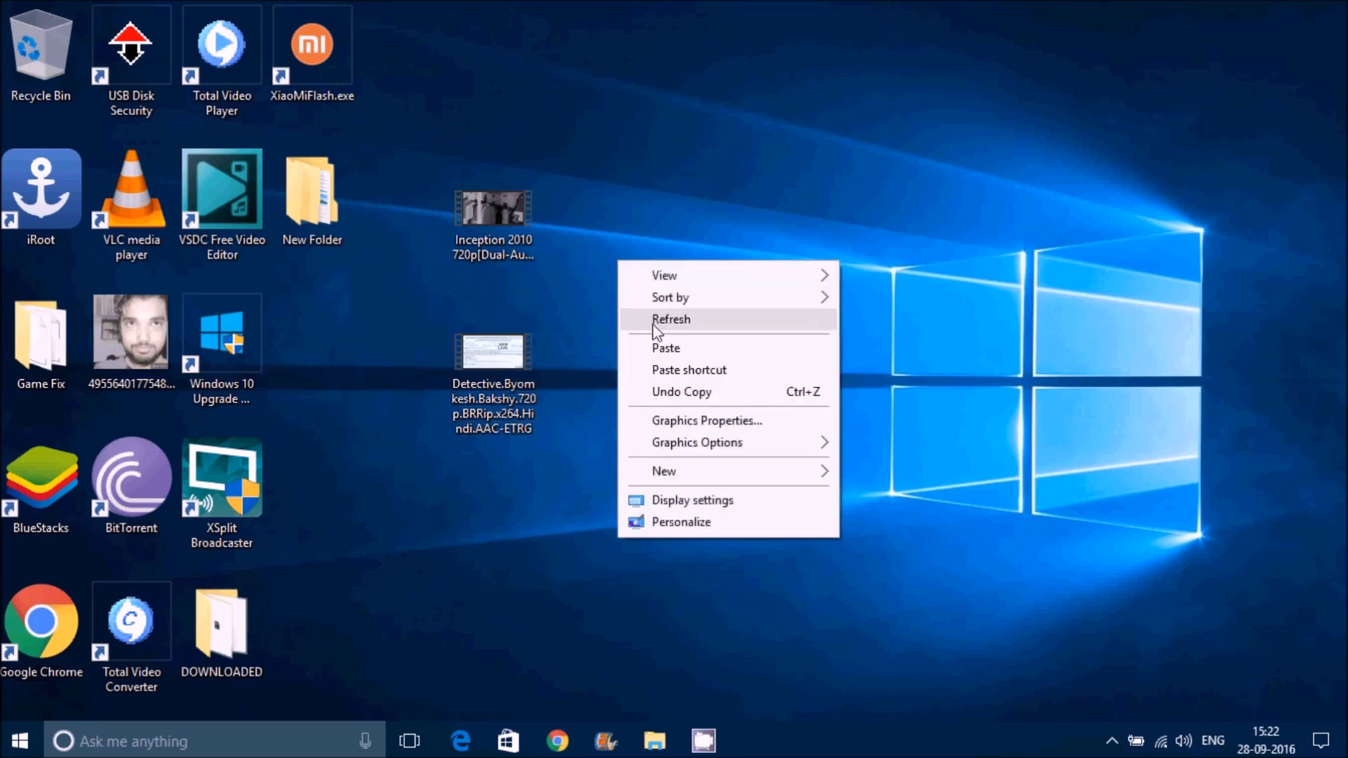
left_click(671, 319)
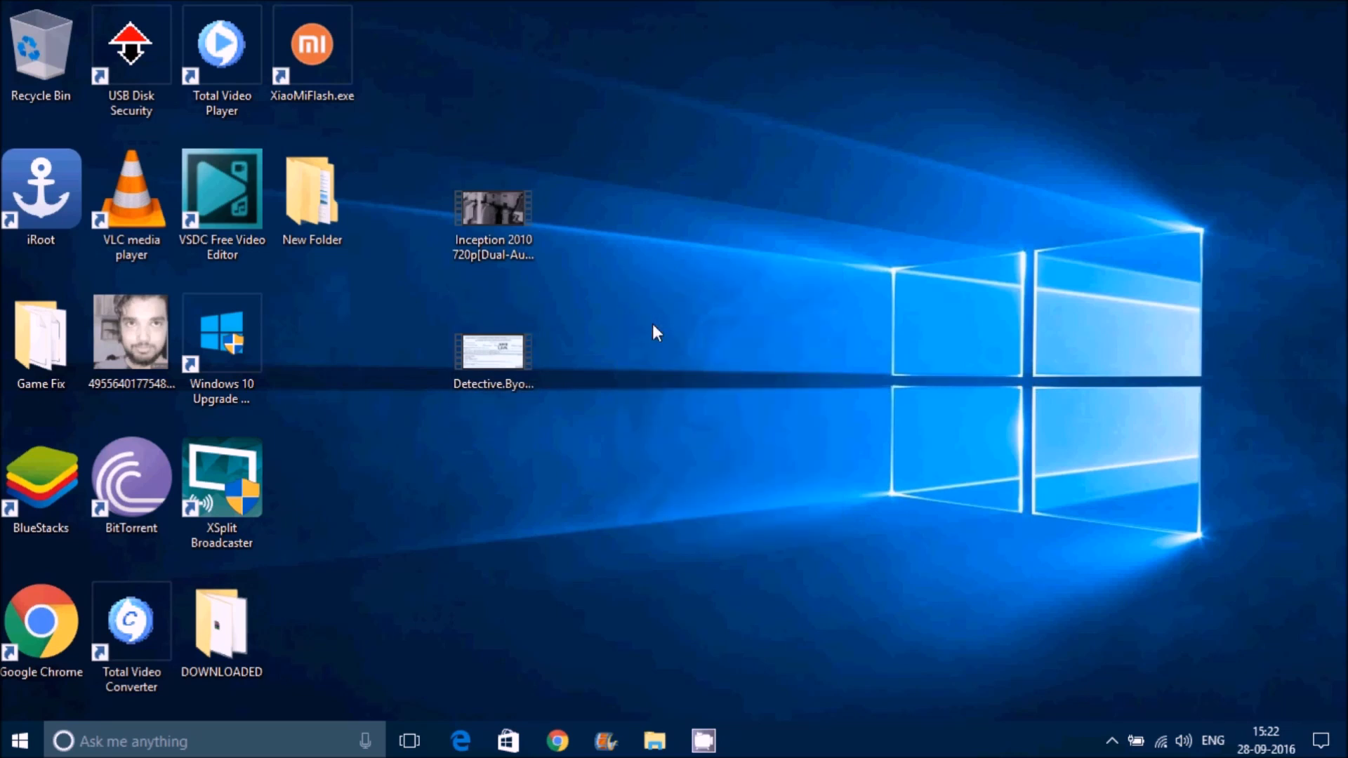
mouse_move(592, 231)
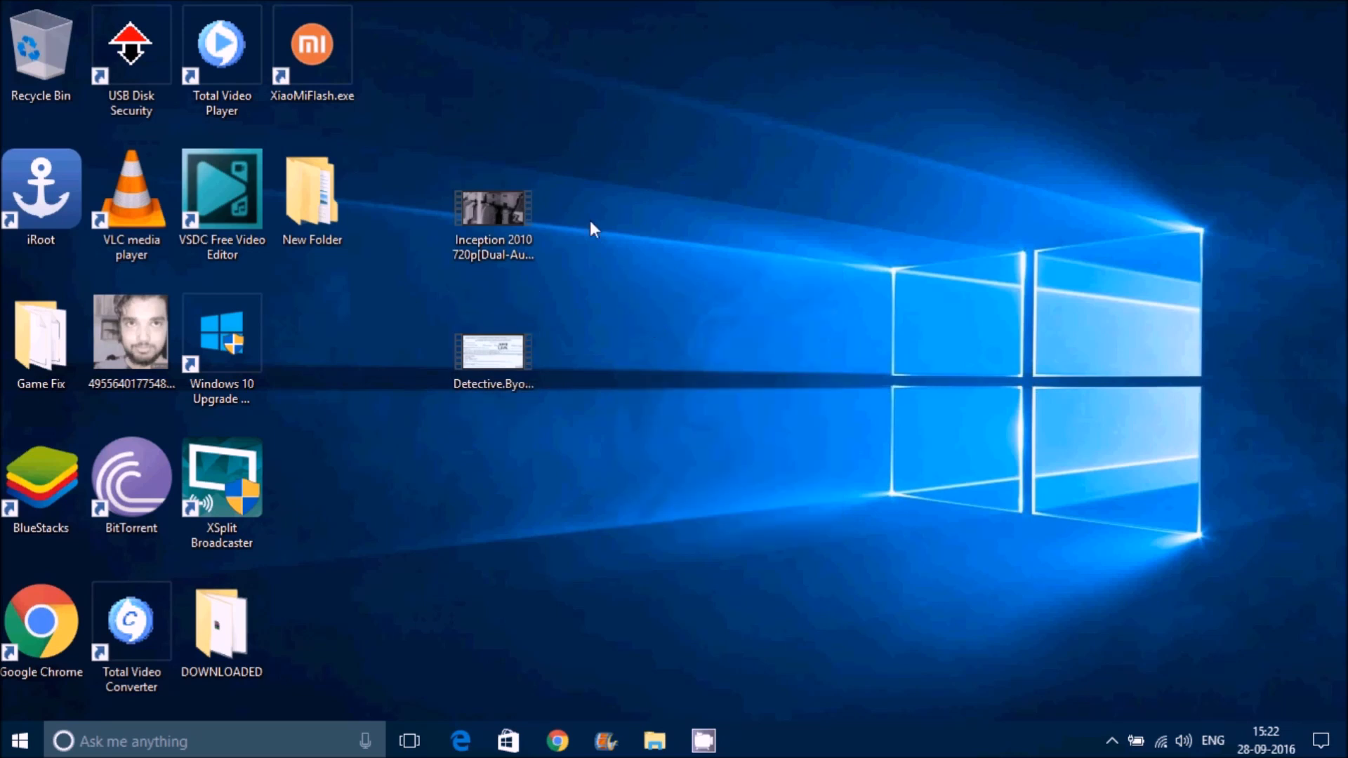
left_click(492, 206)
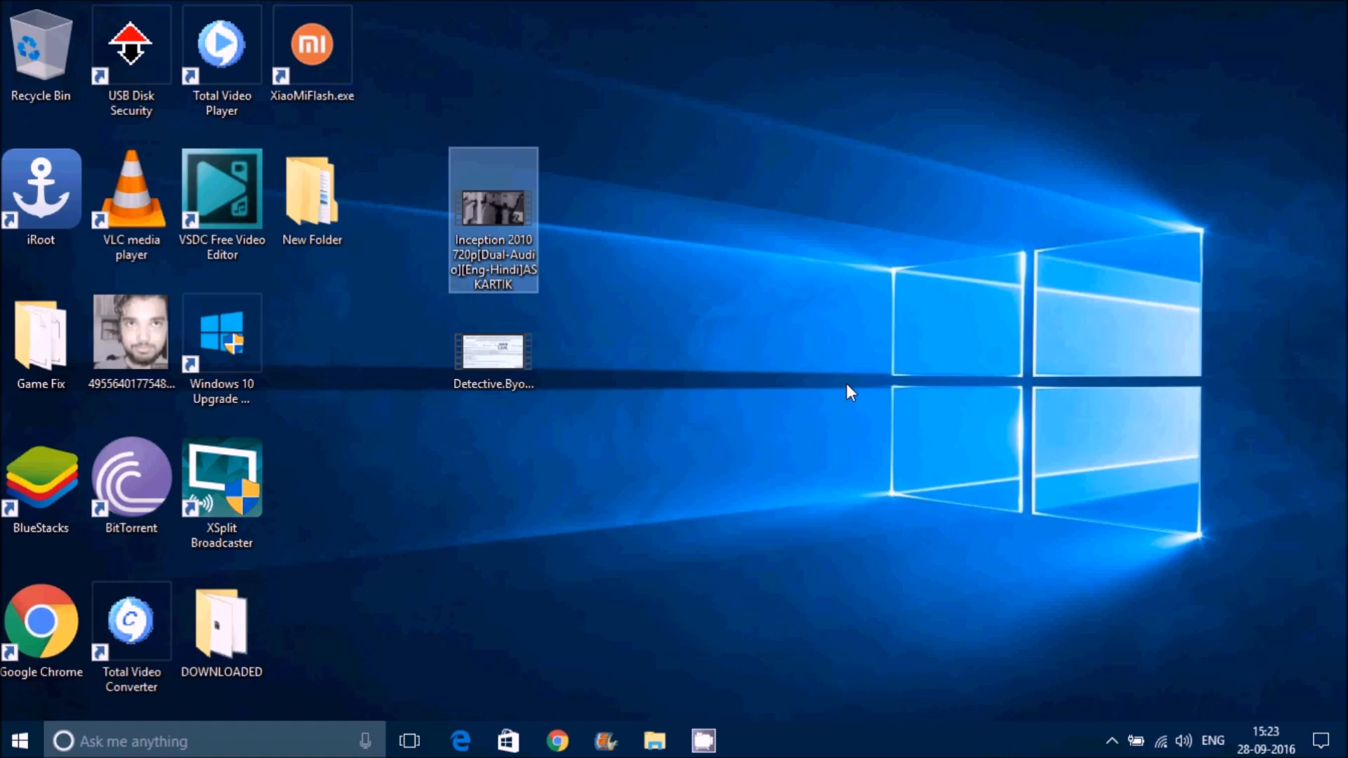
- Play Inception in VLC and reach the View menu
double_click(493, 219)
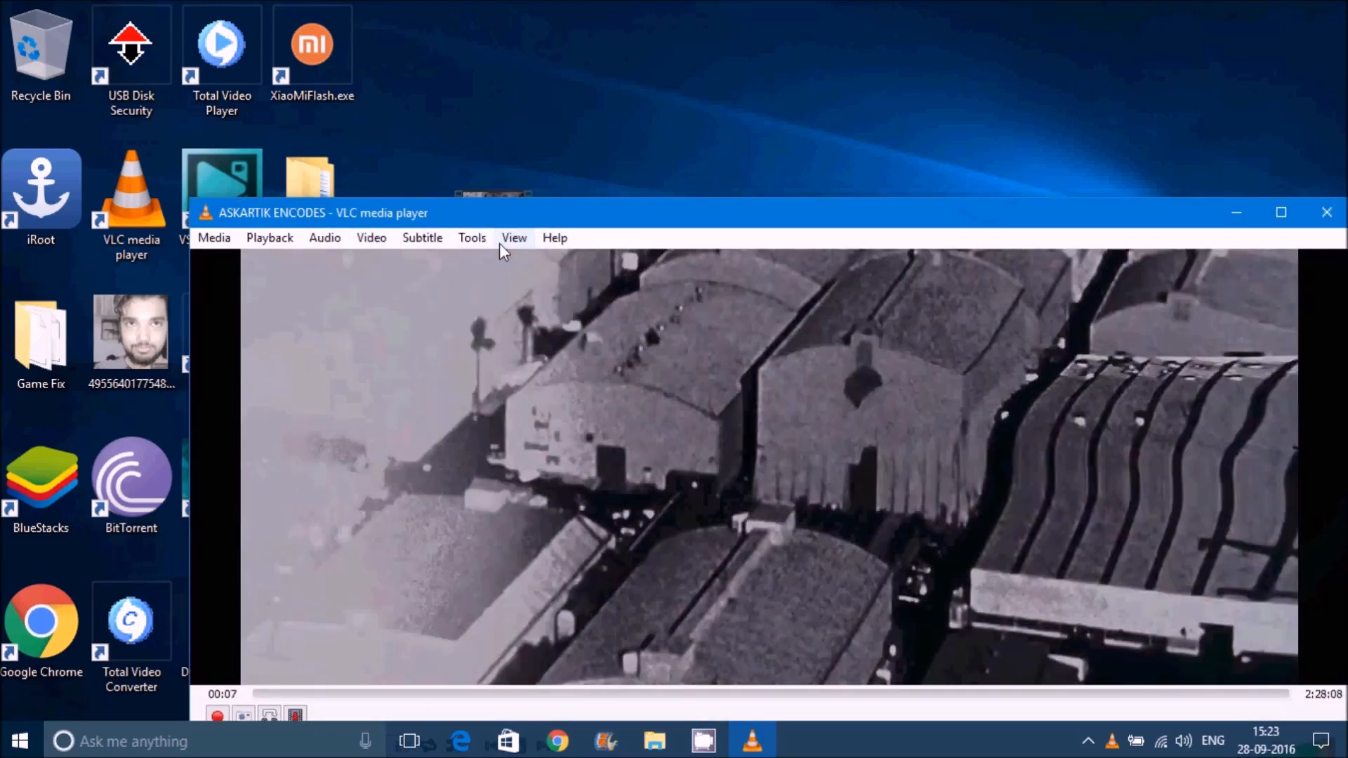
left_click(514, 239)
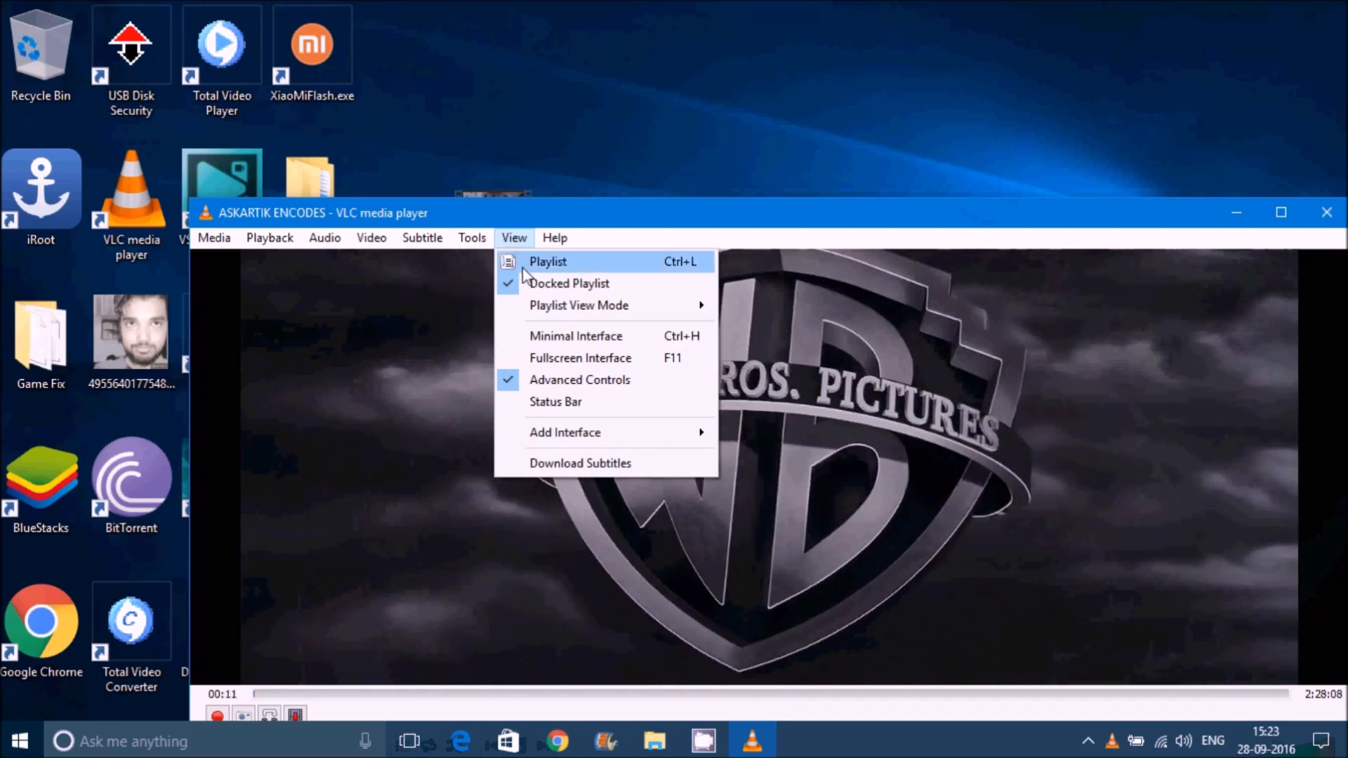
mouse_move(580, 462)
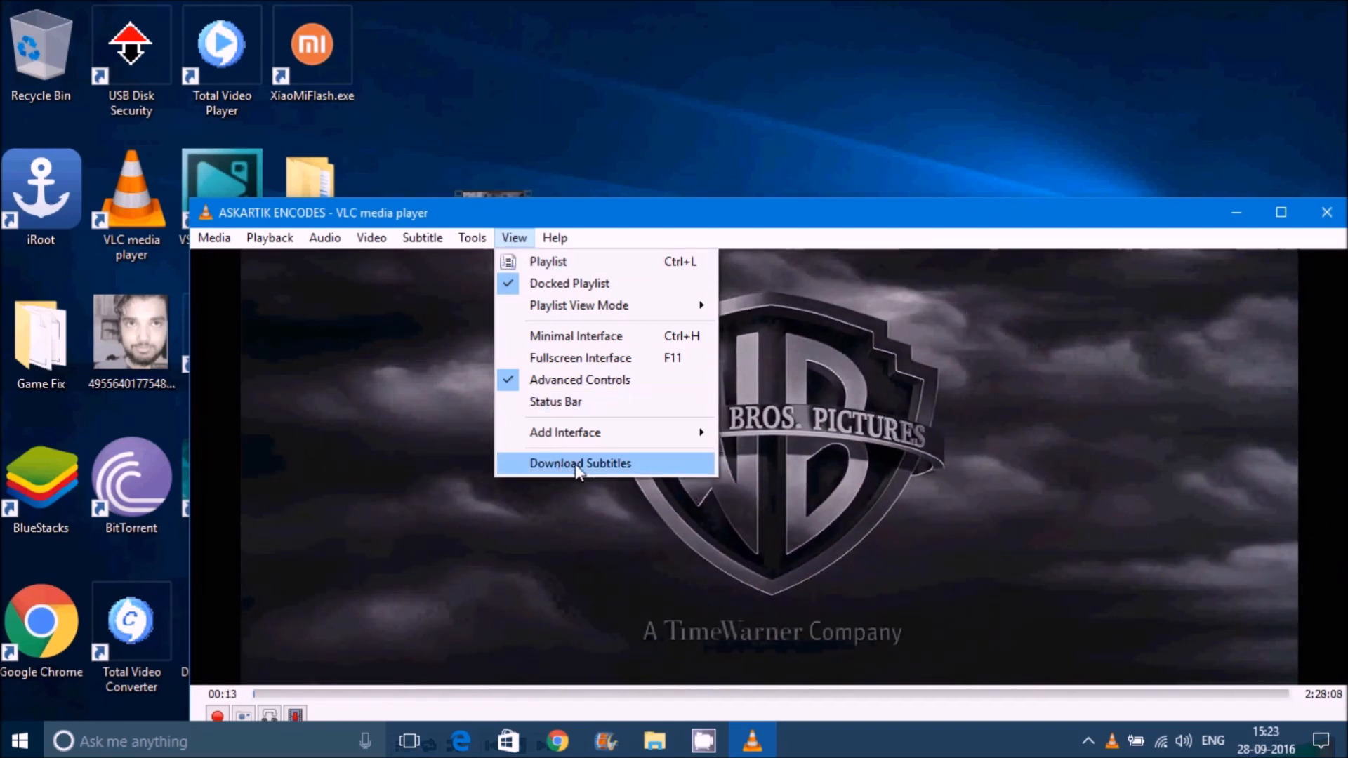
- Search VLSub by name, download and load the first Inception [2010] 720p BRRip English subtitle, then close it
left_click(580, 462)
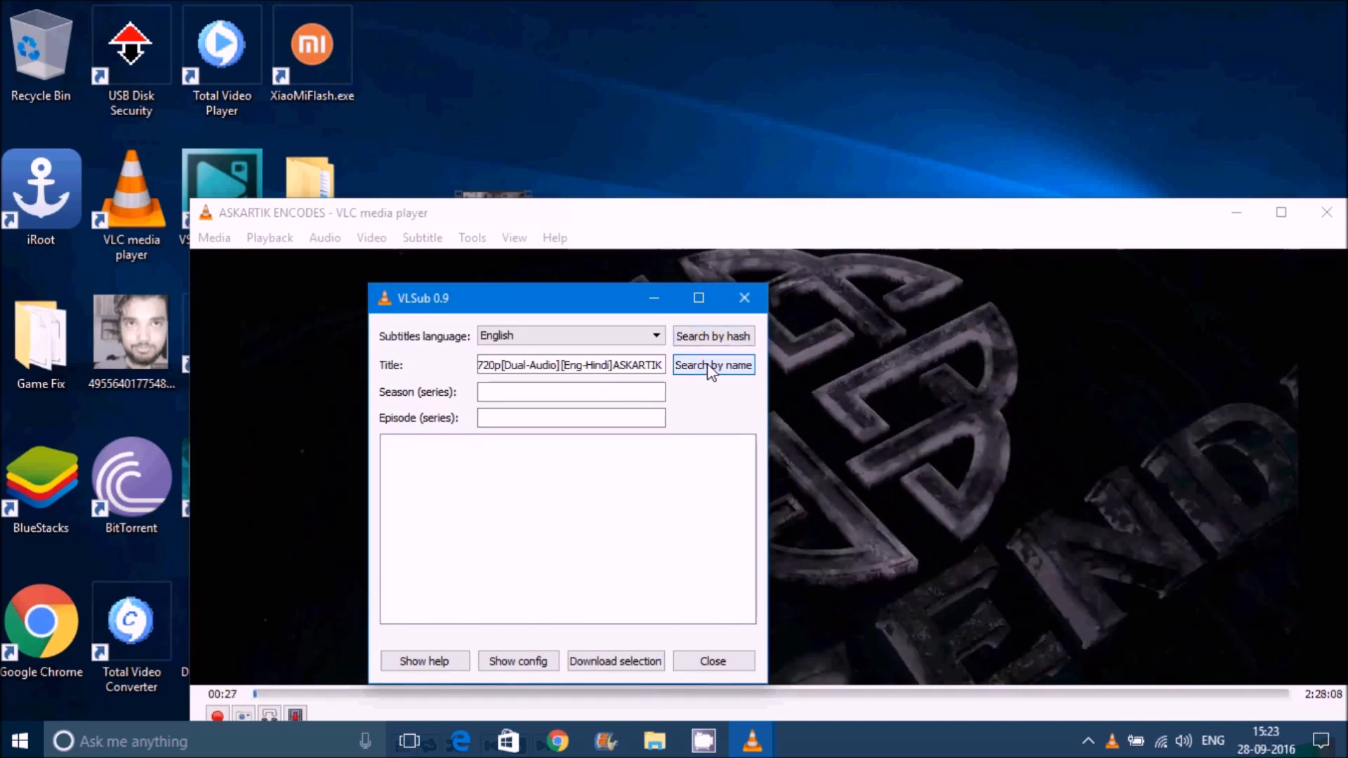
left_click(713, 365)
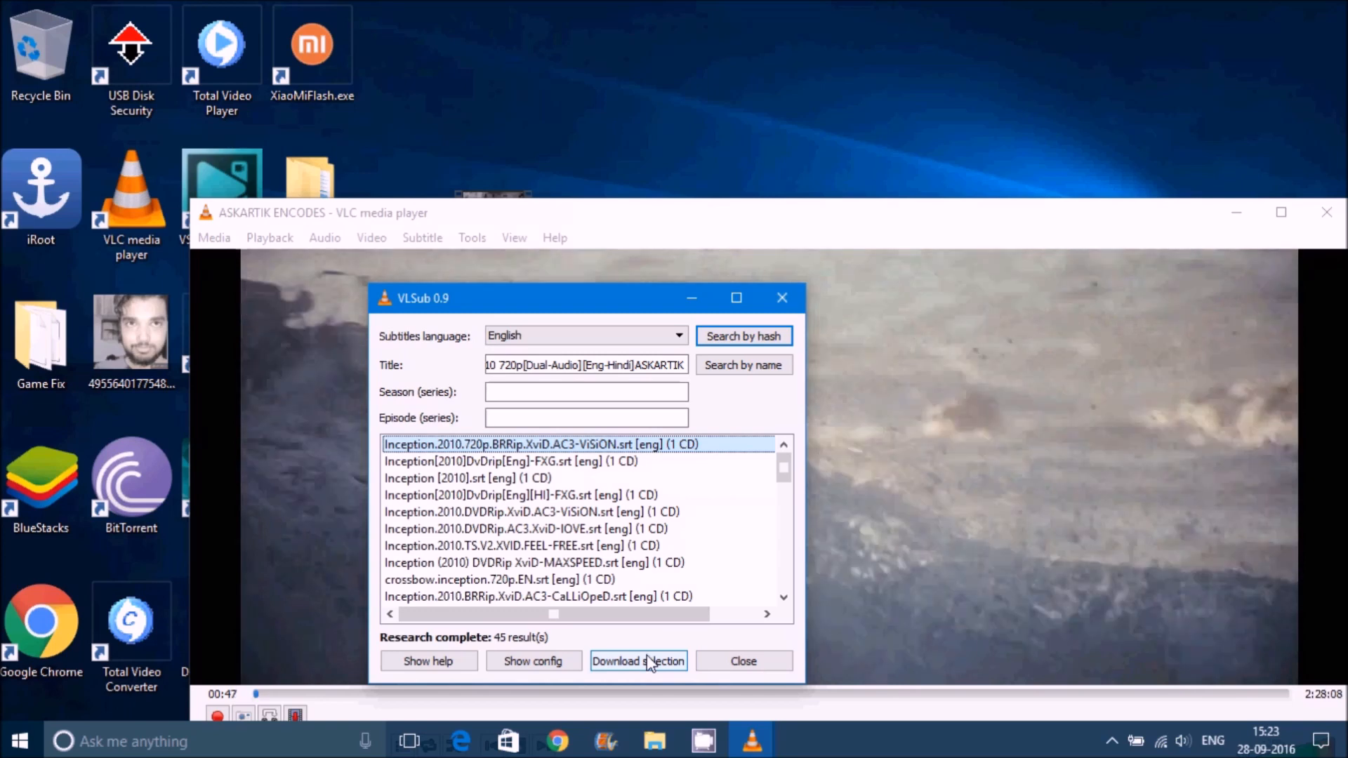
left_click(466, 477)
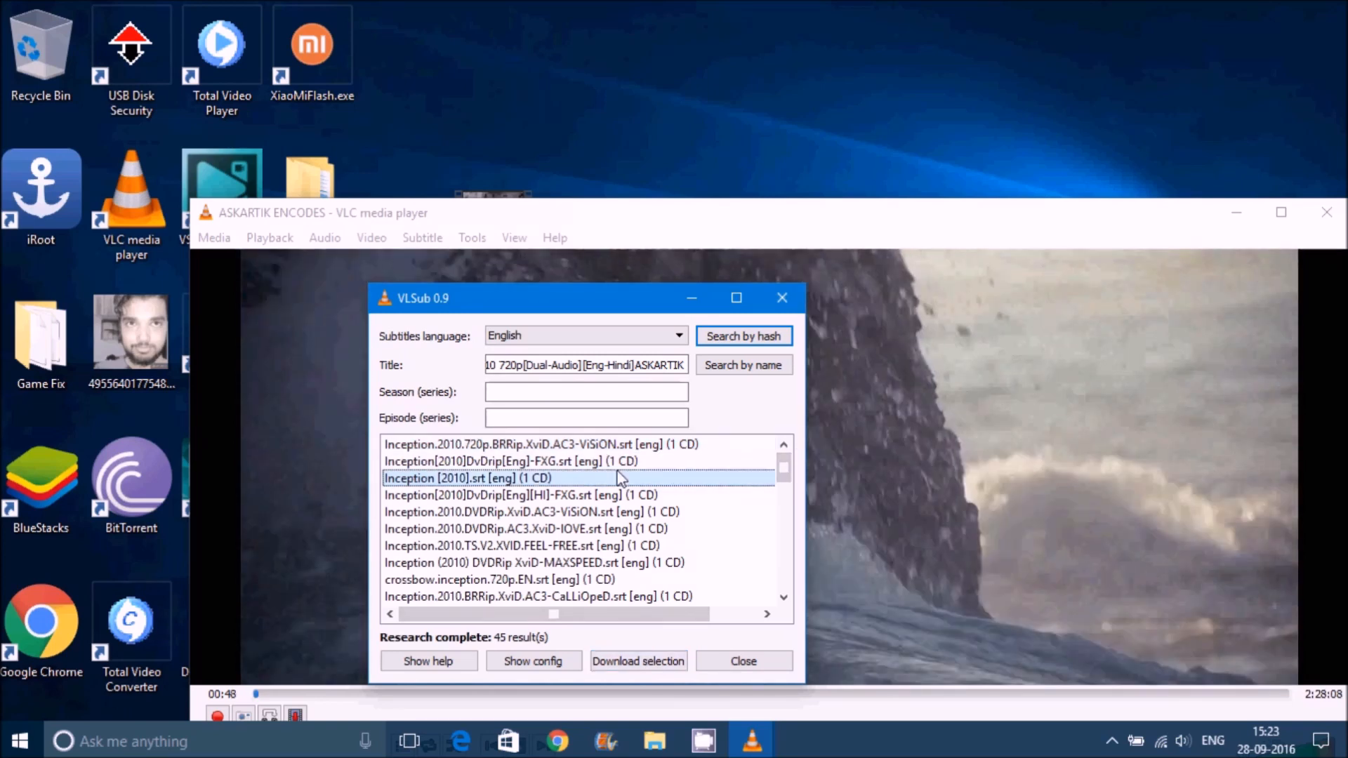
left_click(542, 443)
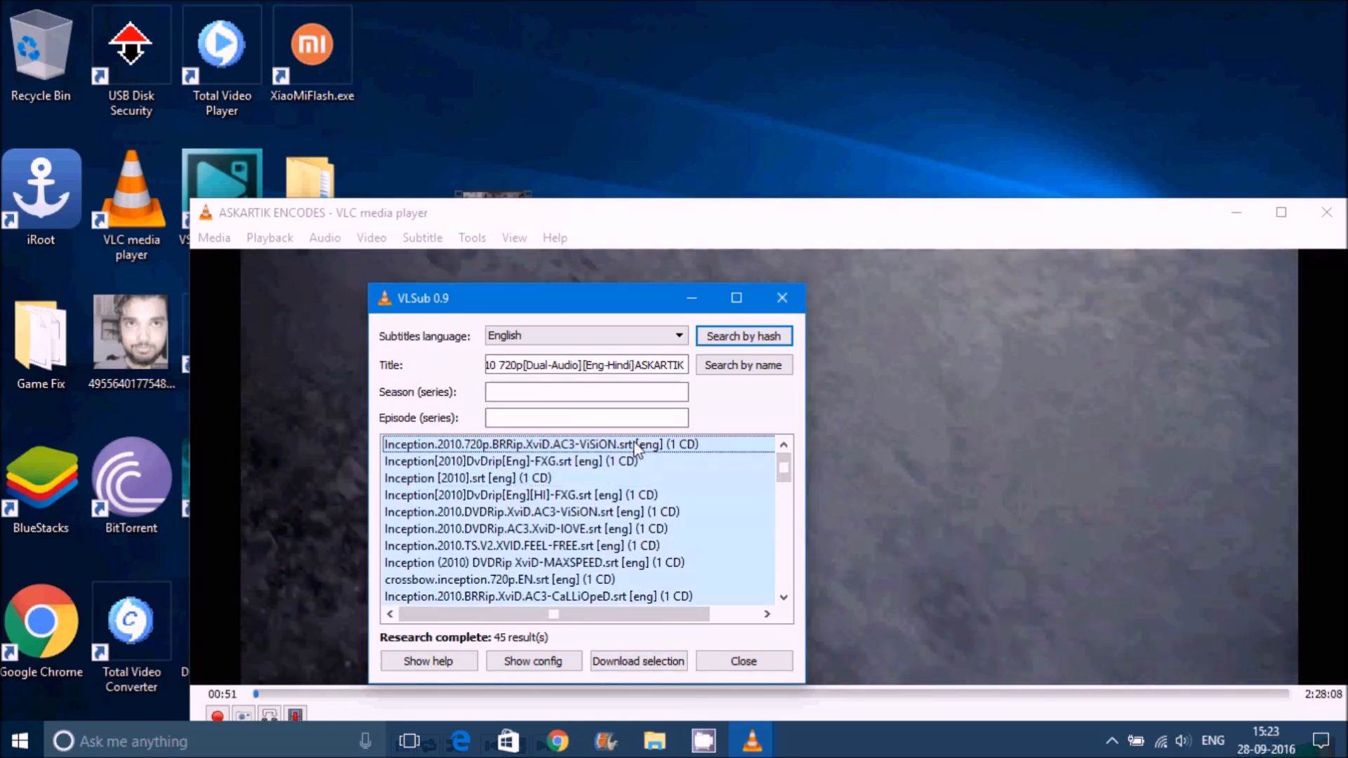
left_click(741, 661)
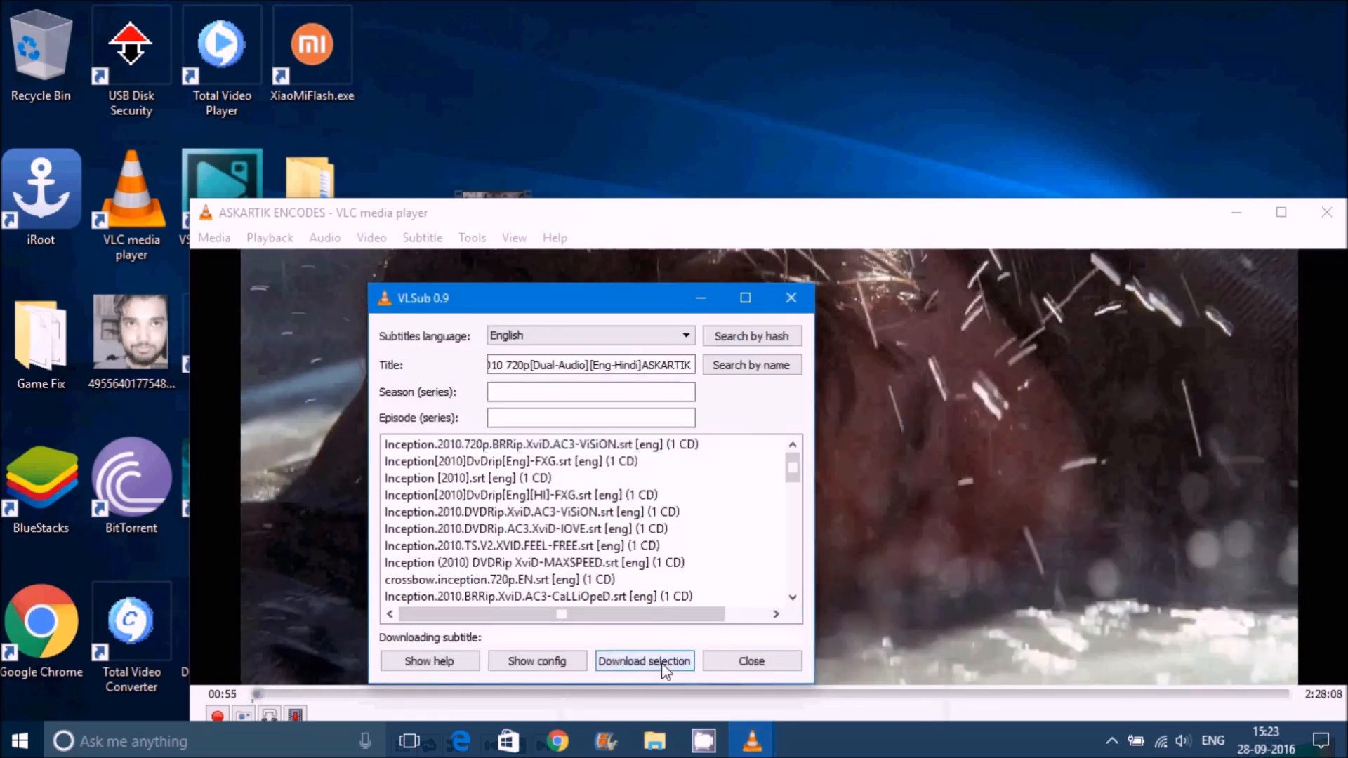
left_click(644, 662)
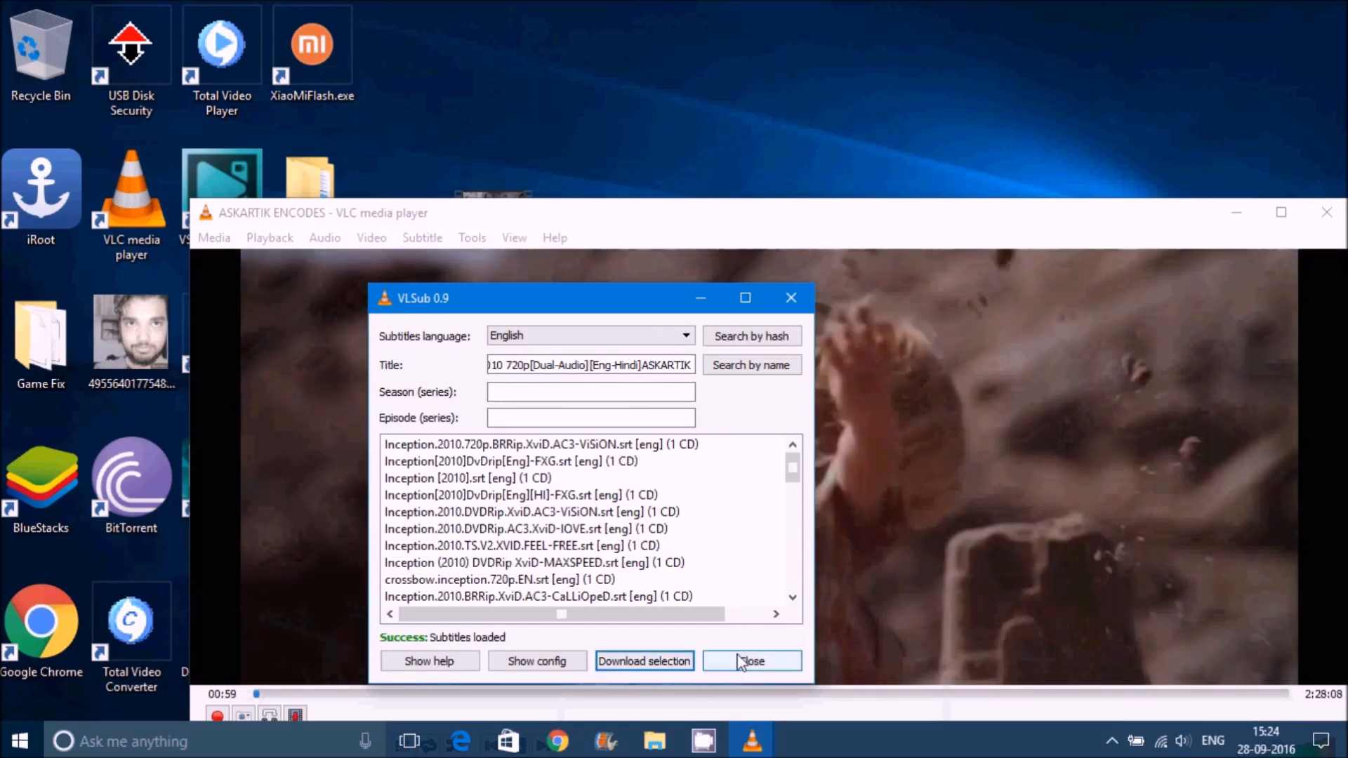
left_click(753, 660)
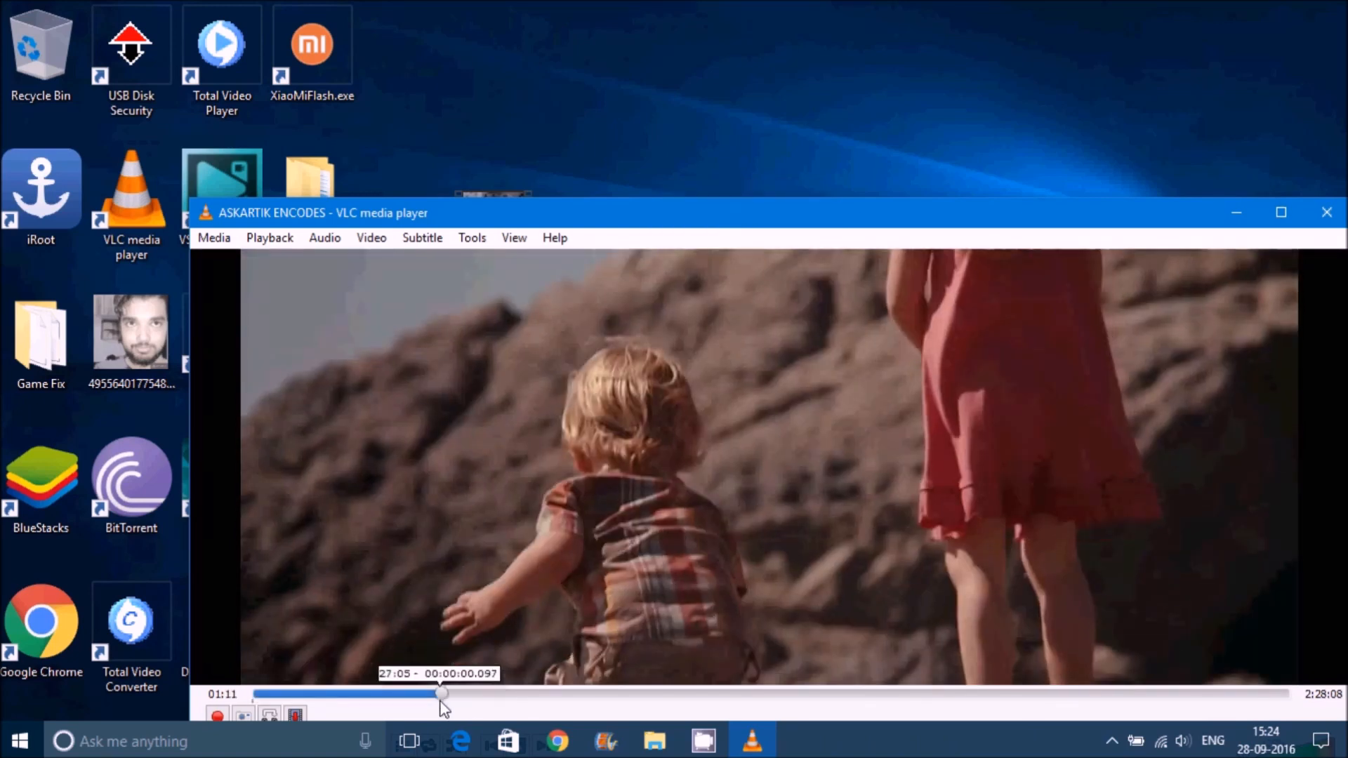
- Set Inception's subtitle track to Track 1 - [English] from the video's playback options
left_click(441, 694)
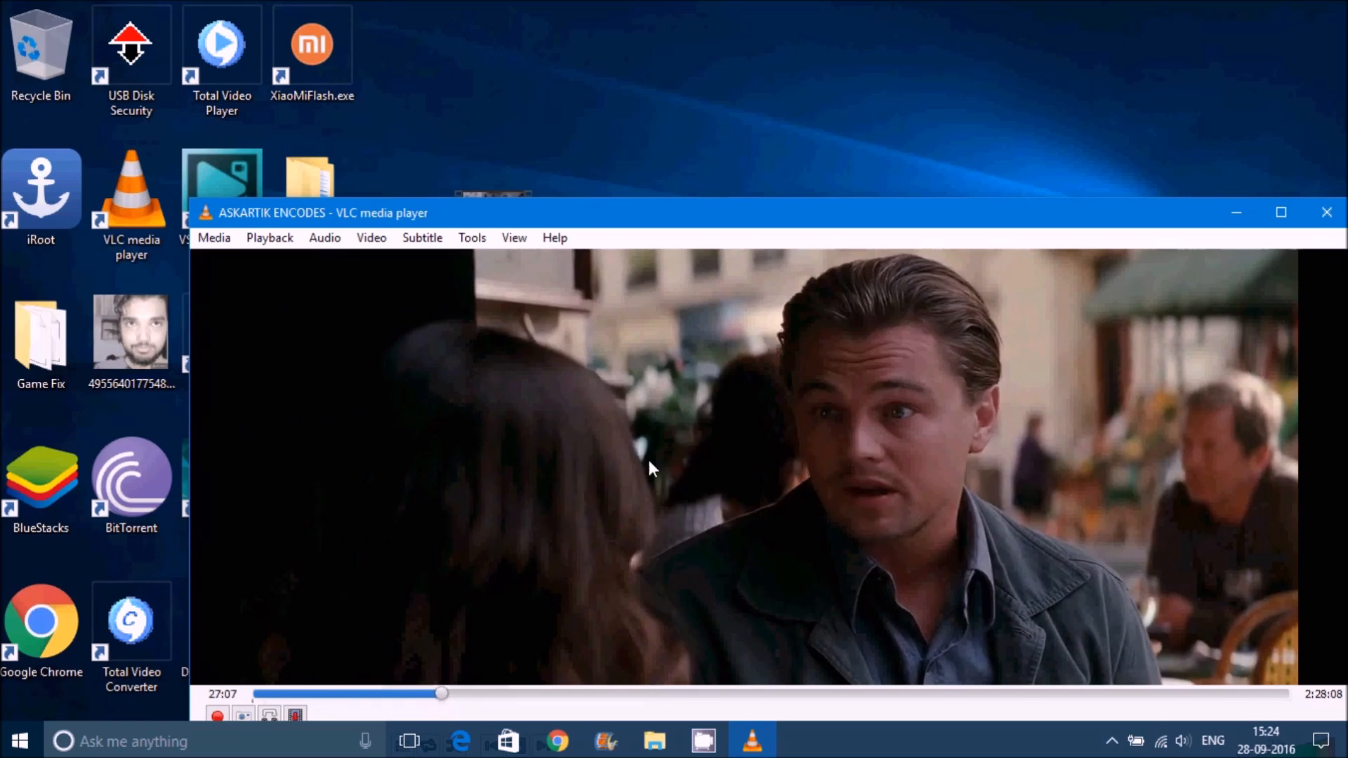
right_click(648, 469)
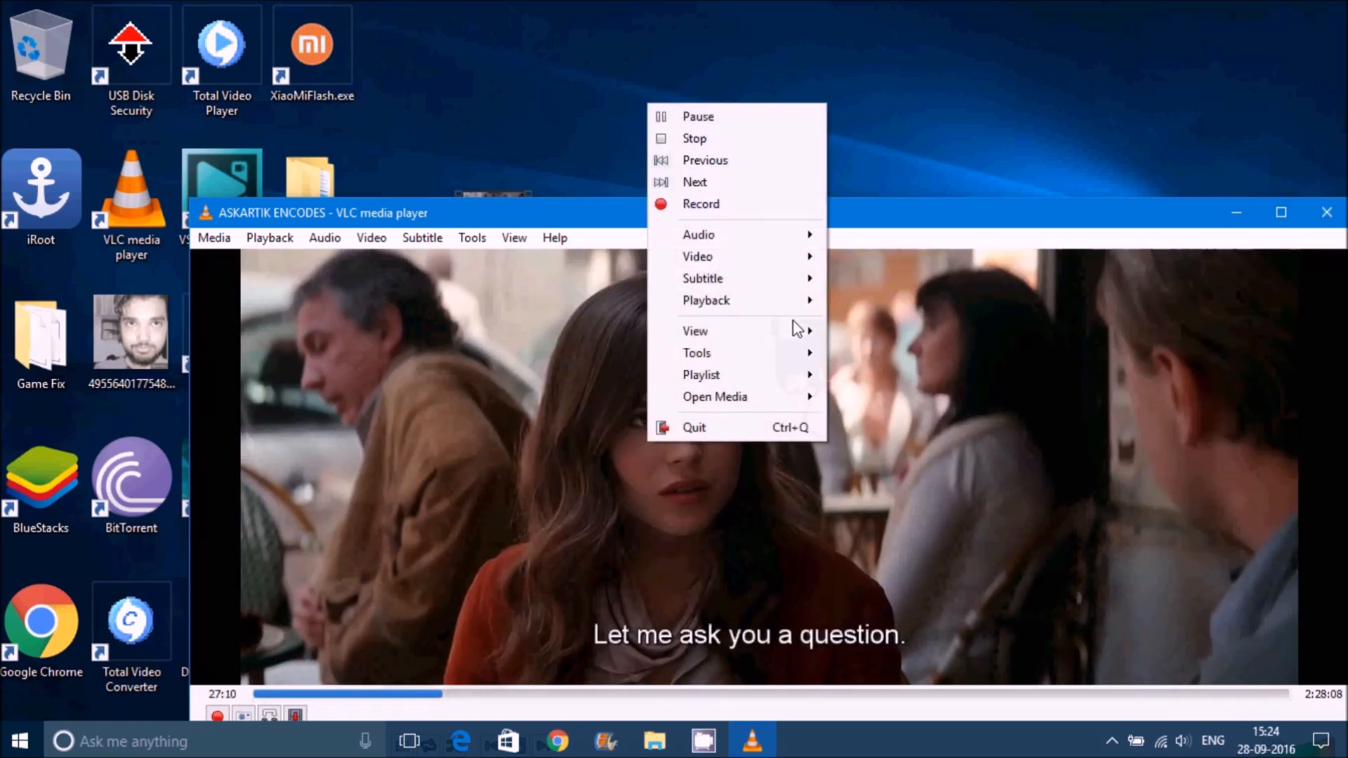
mouse_move(702, 278)
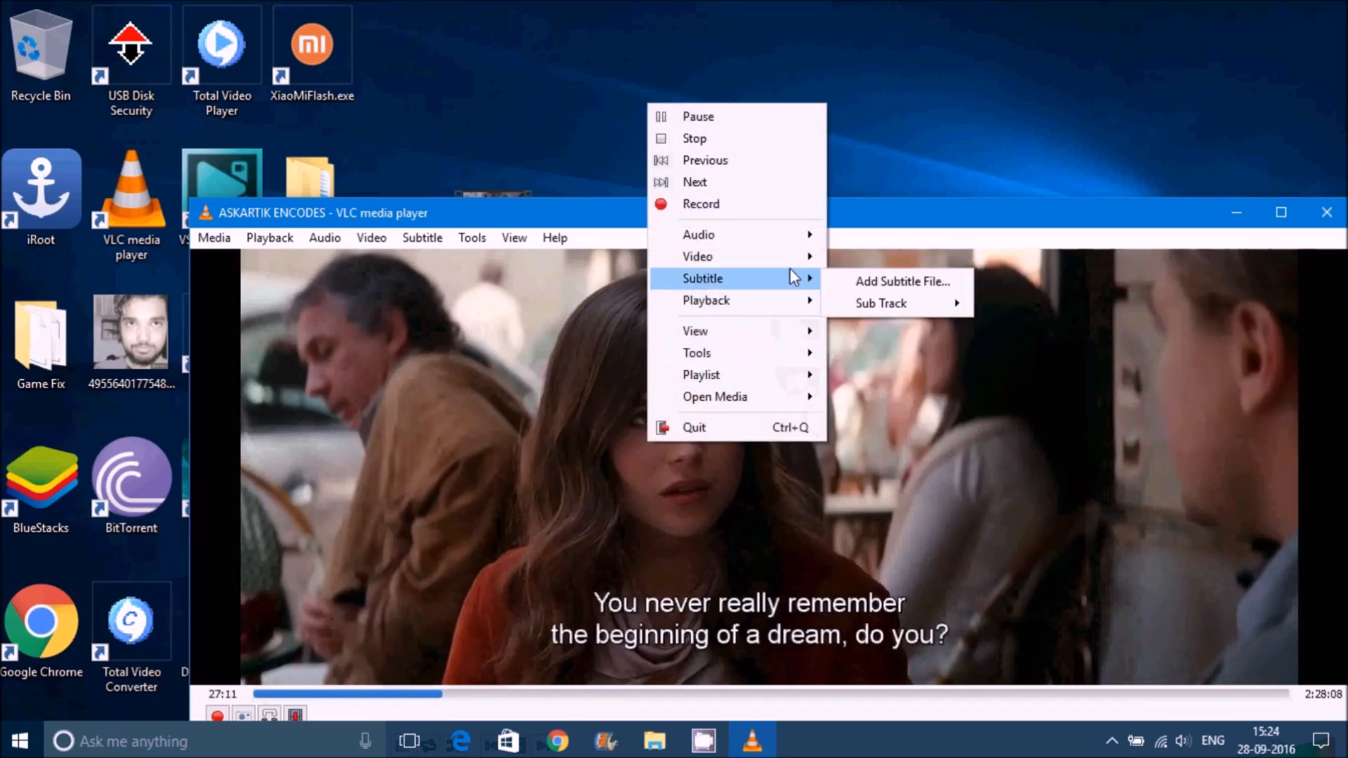
mouse_move(881, 303)
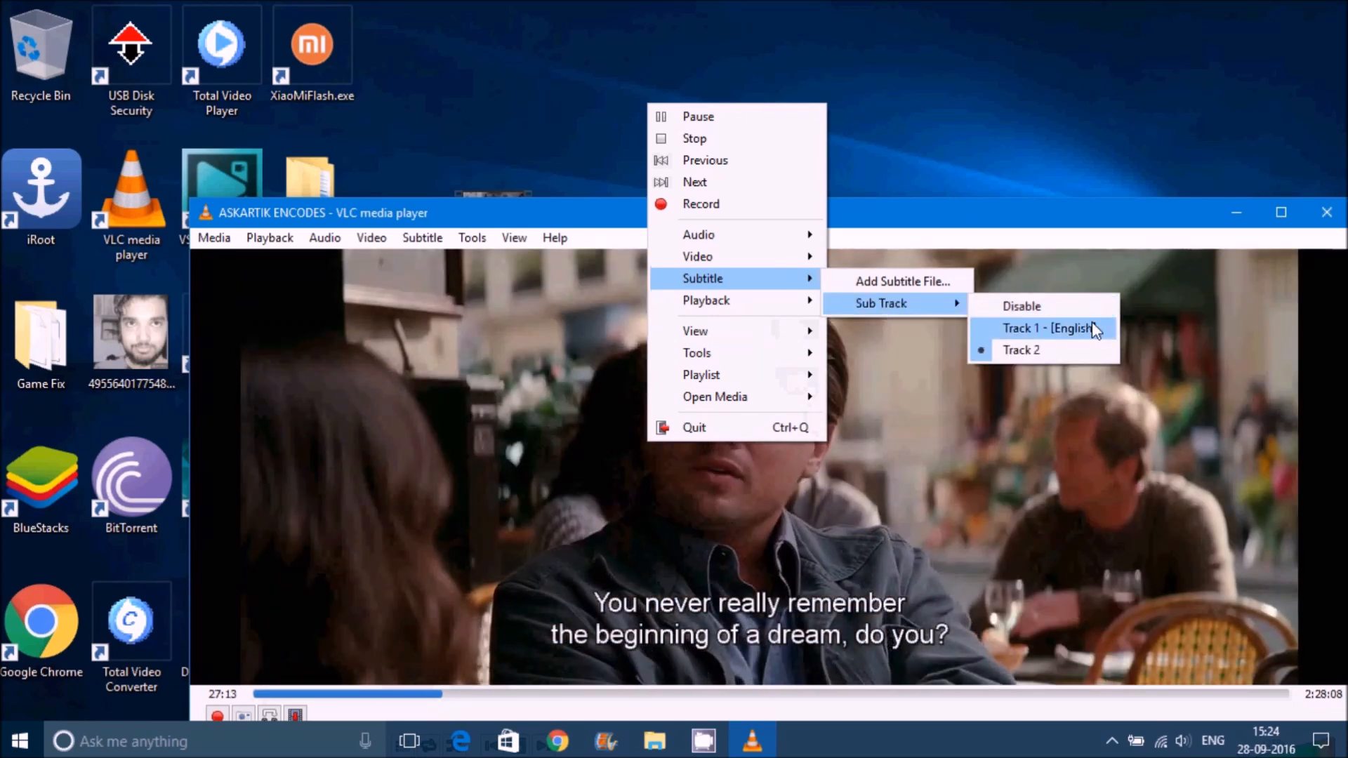
left_click(1021, 349)
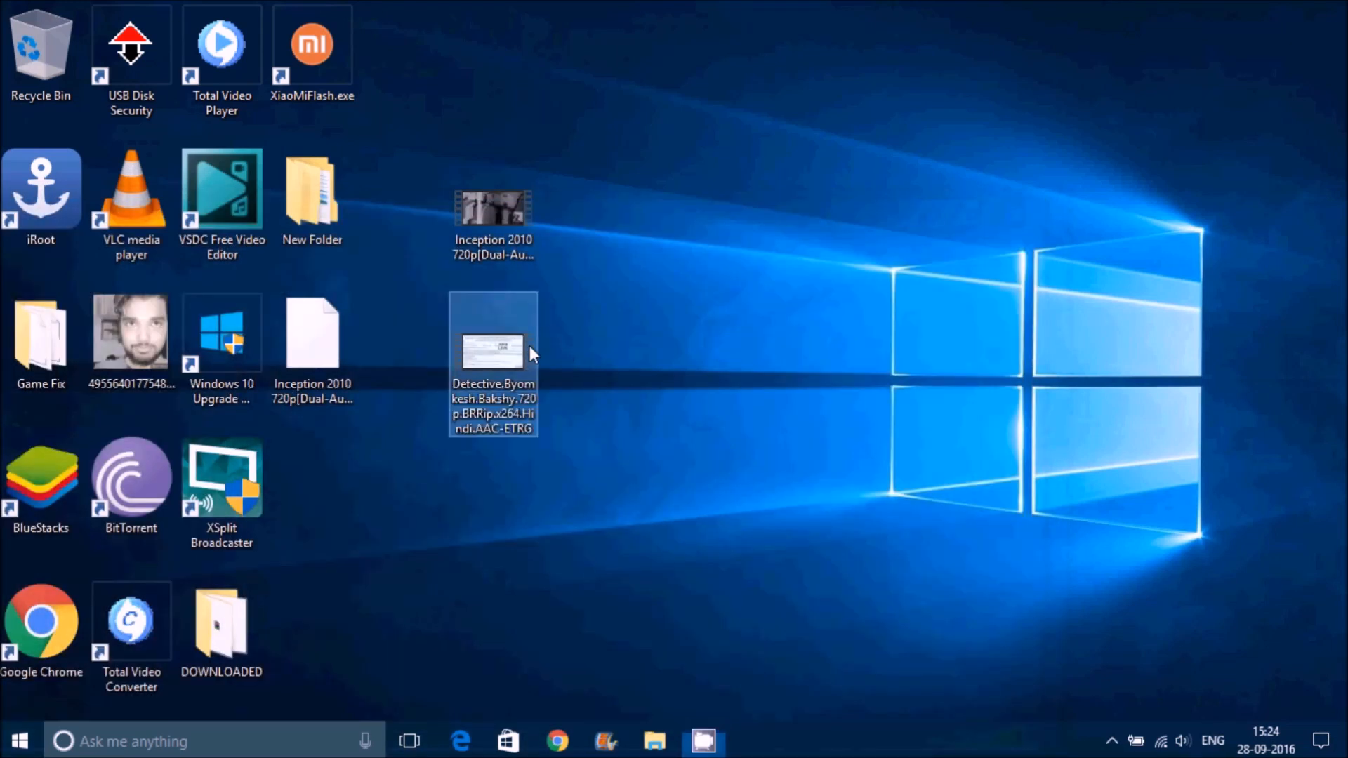
- Open the Detective Byomkesh Bakshy desktop file with VLC media player
right_click(493, 361)
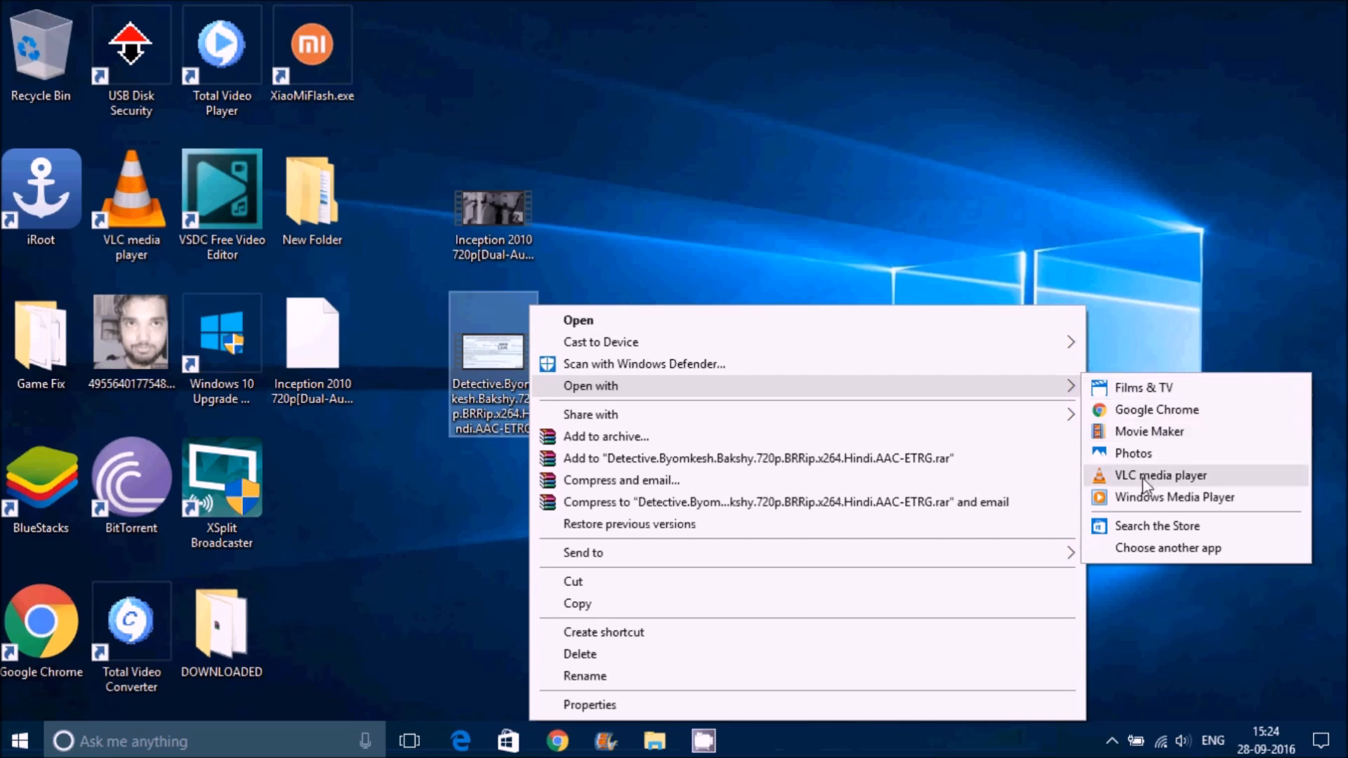
left_click(1161, 474)
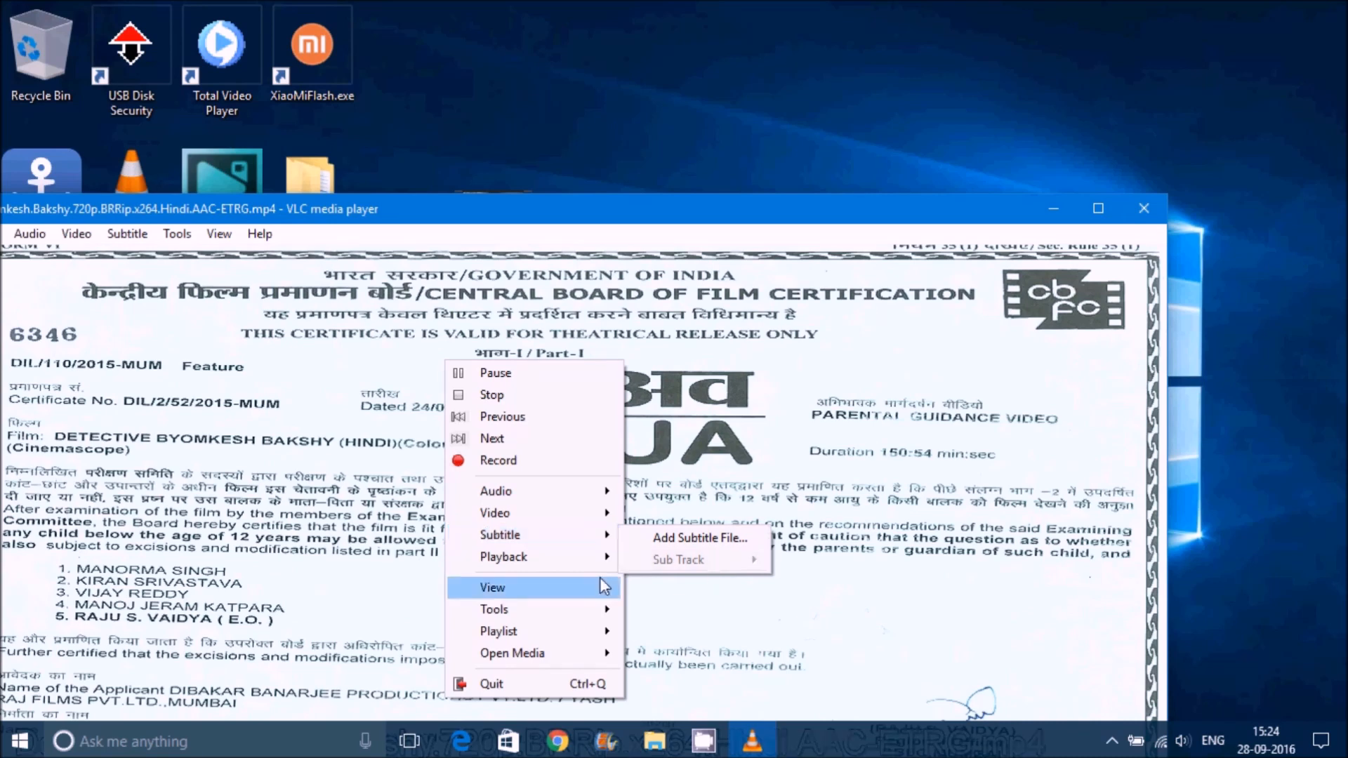
- Launch VLSub for Detective Byomkesh Bakshy and search subtitles by movie name
left_click(219, 233)
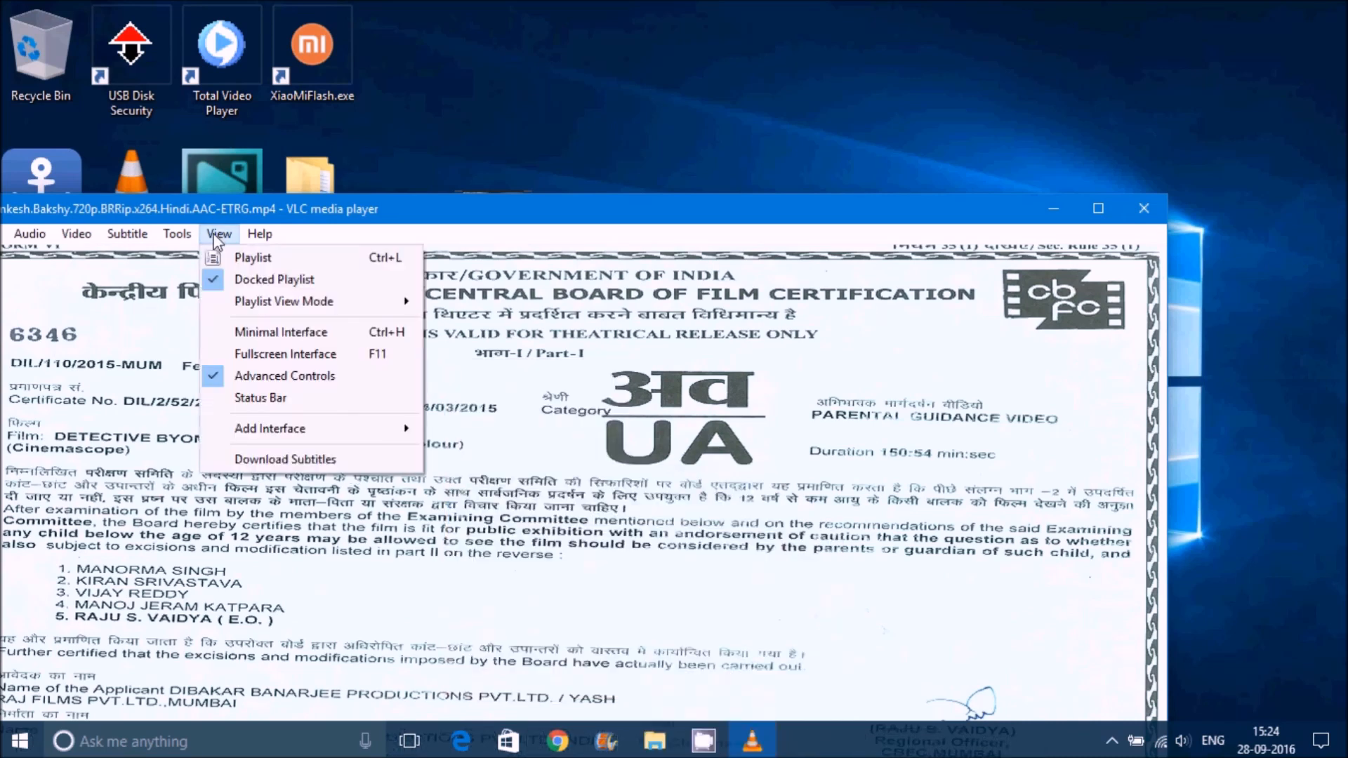
left_click(285, 458)
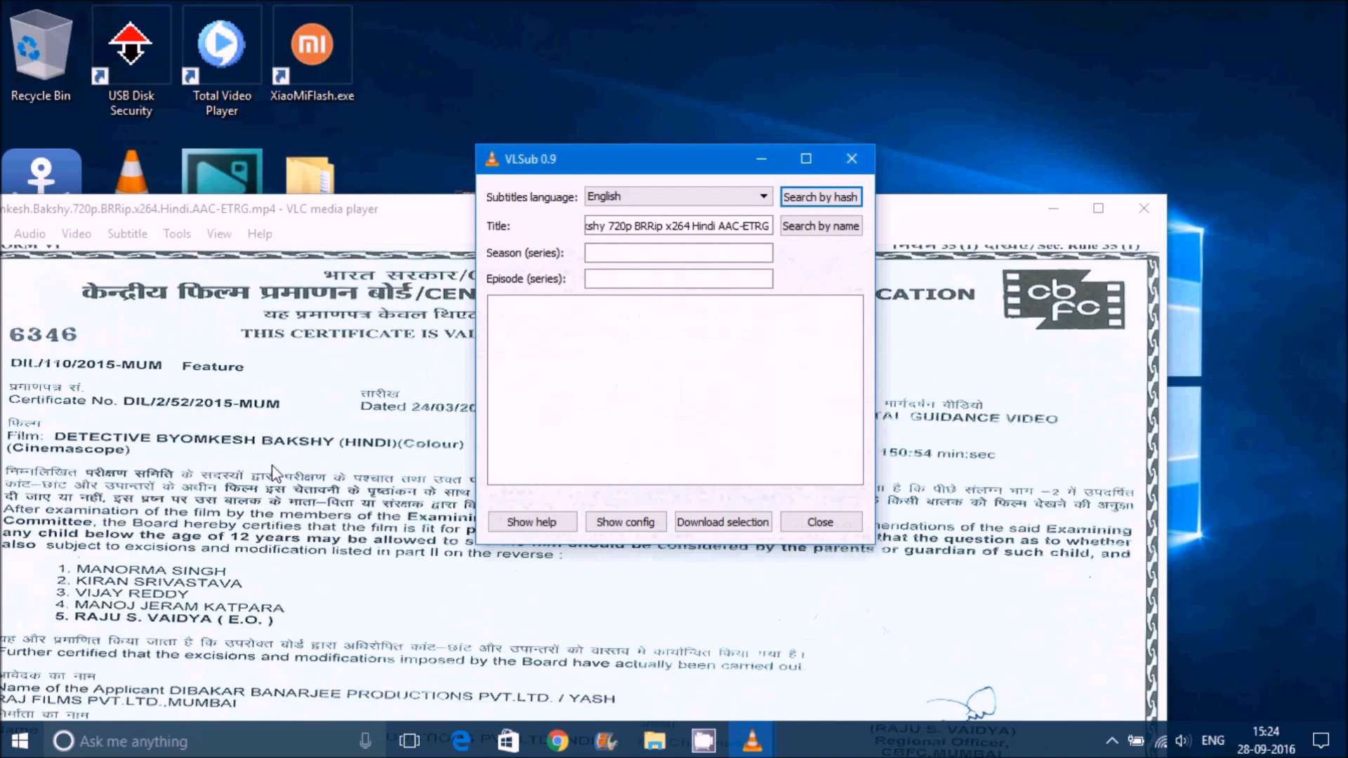
left_click(850, 225)
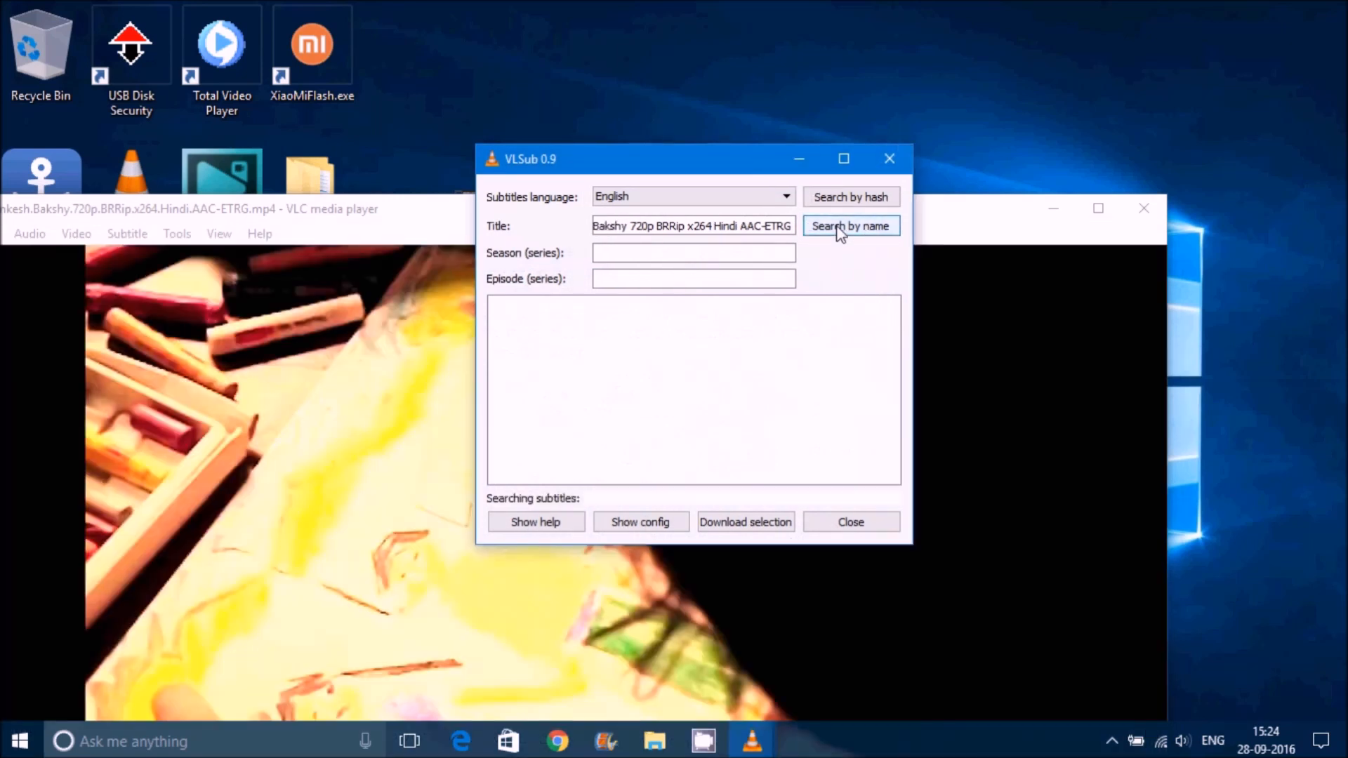
left_click(849, 225)
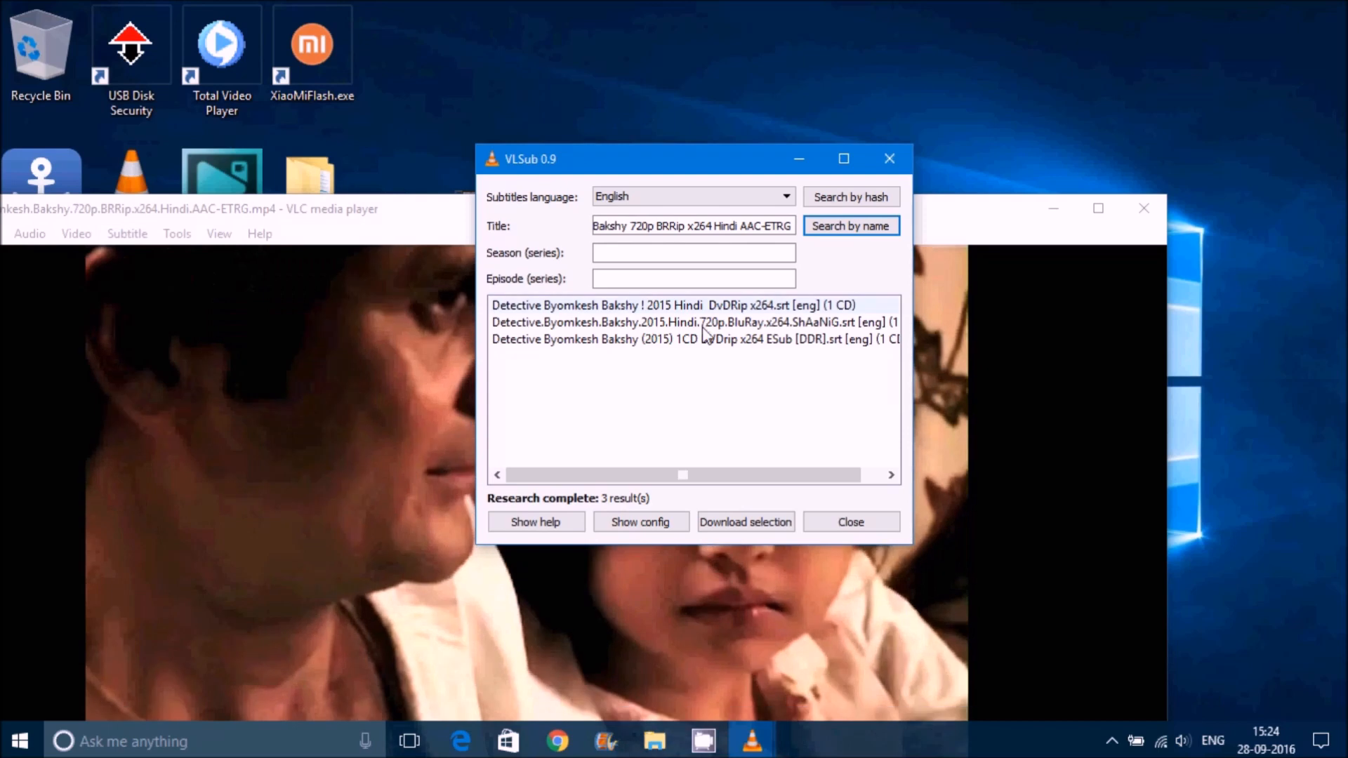
- Download and load the 720p BluRay English subtitle result, then close VLSub
left_click(692, 322)
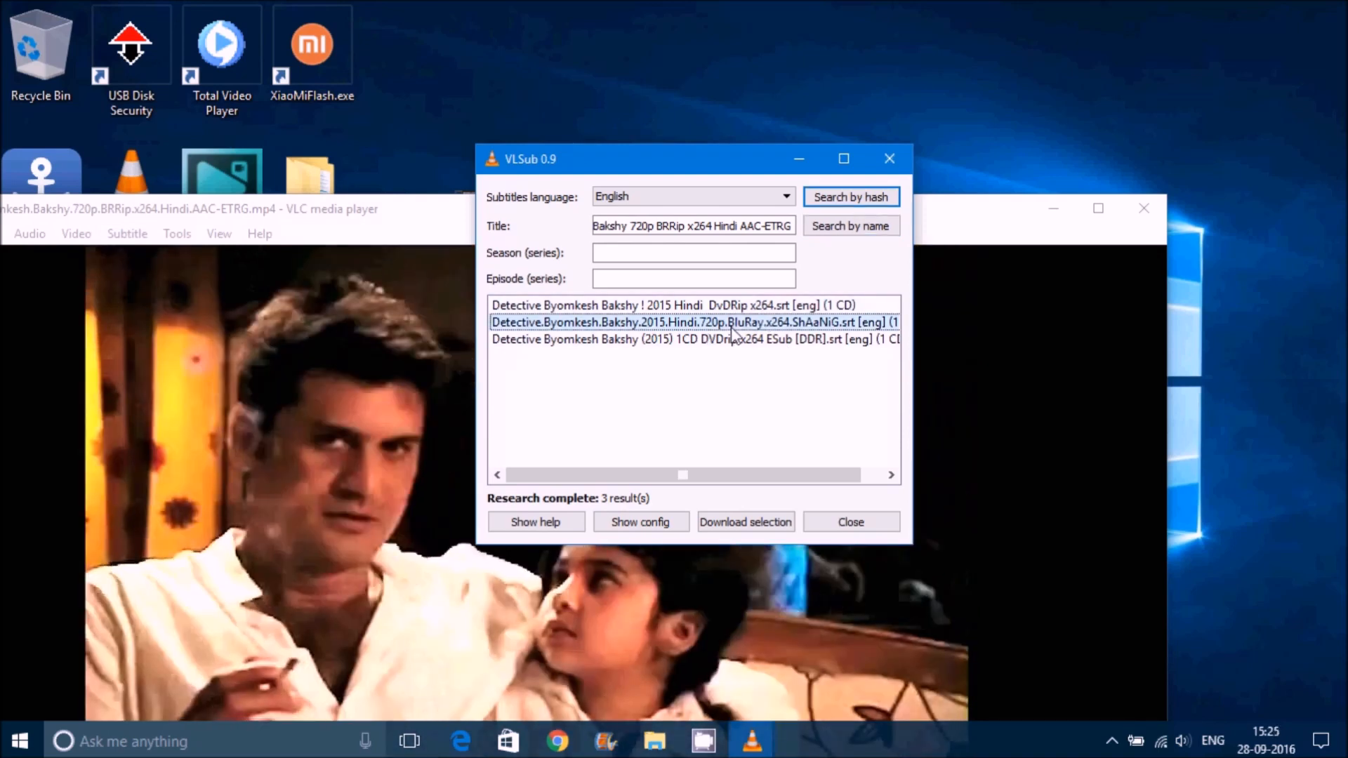
left_click(745, 522)
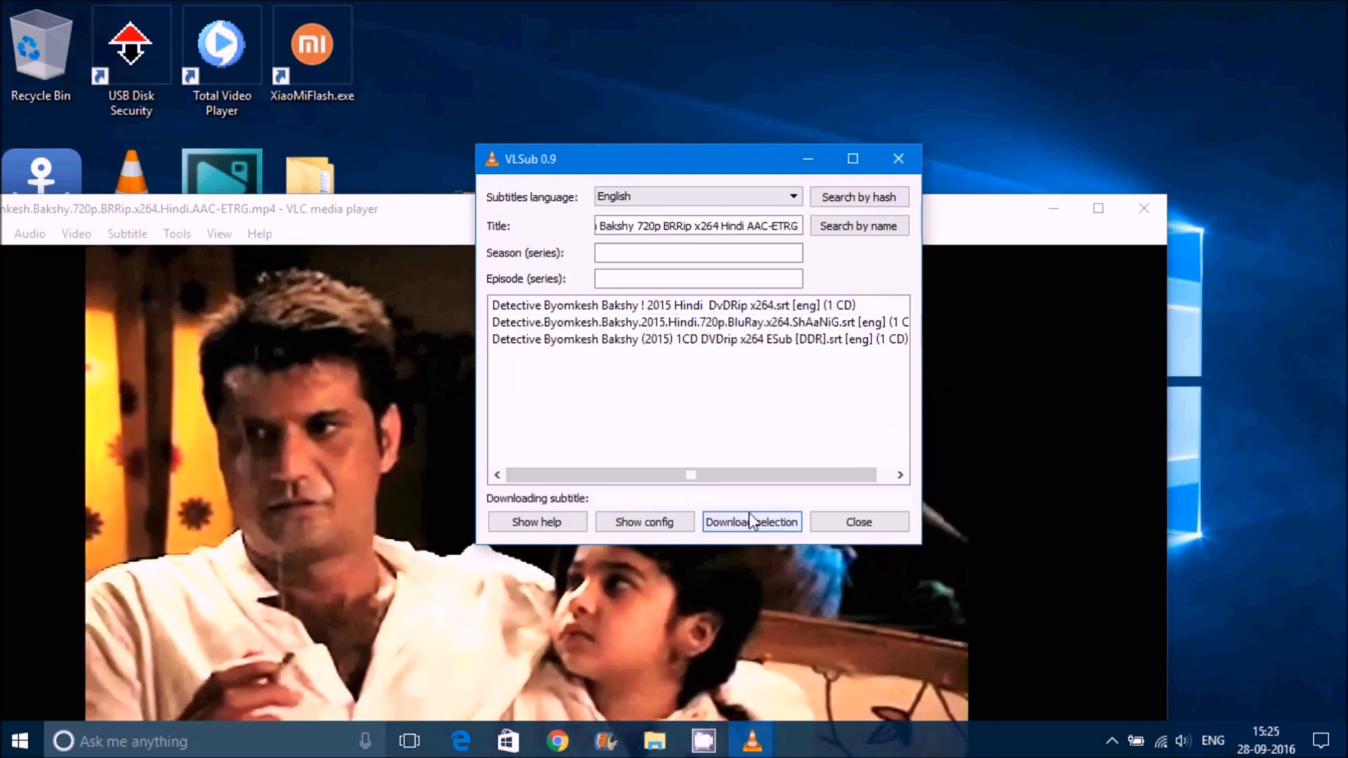
left_click(750, 522)
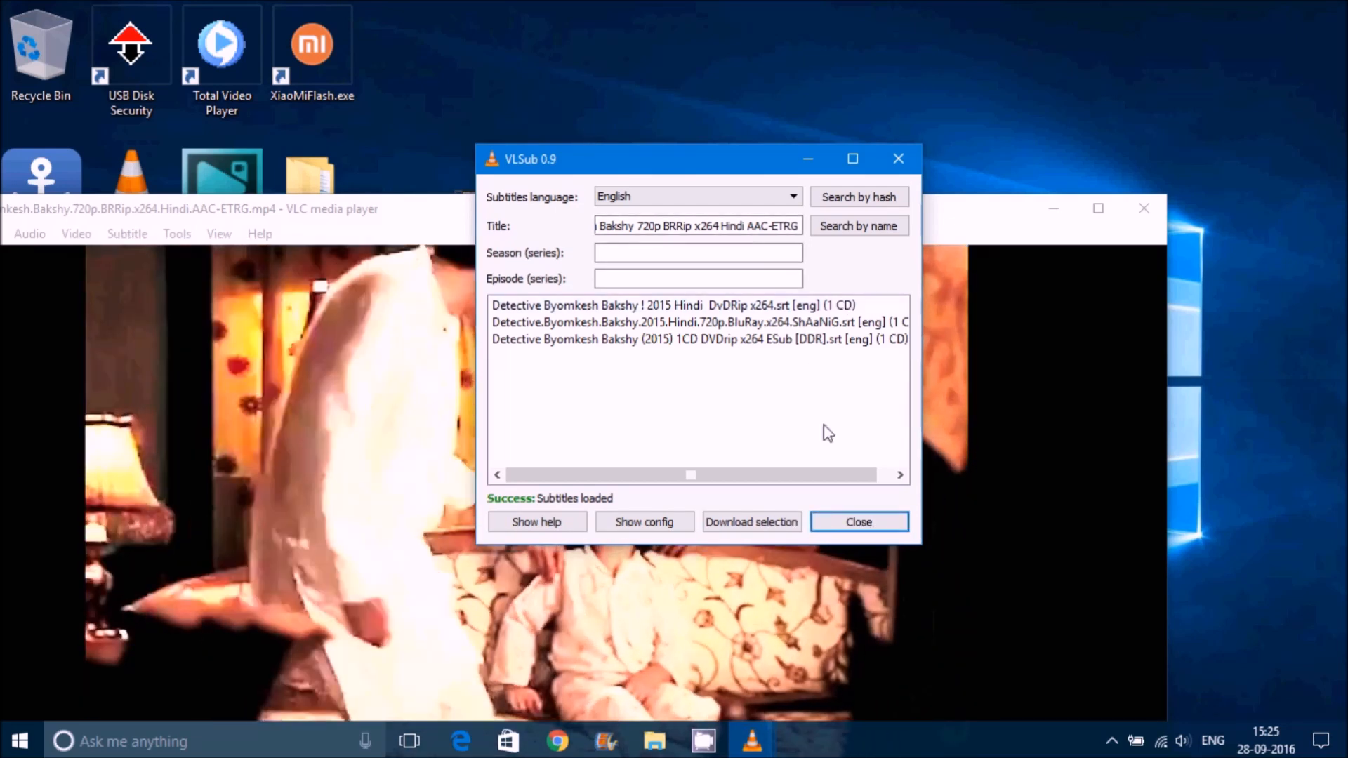
left_click(856, 522)
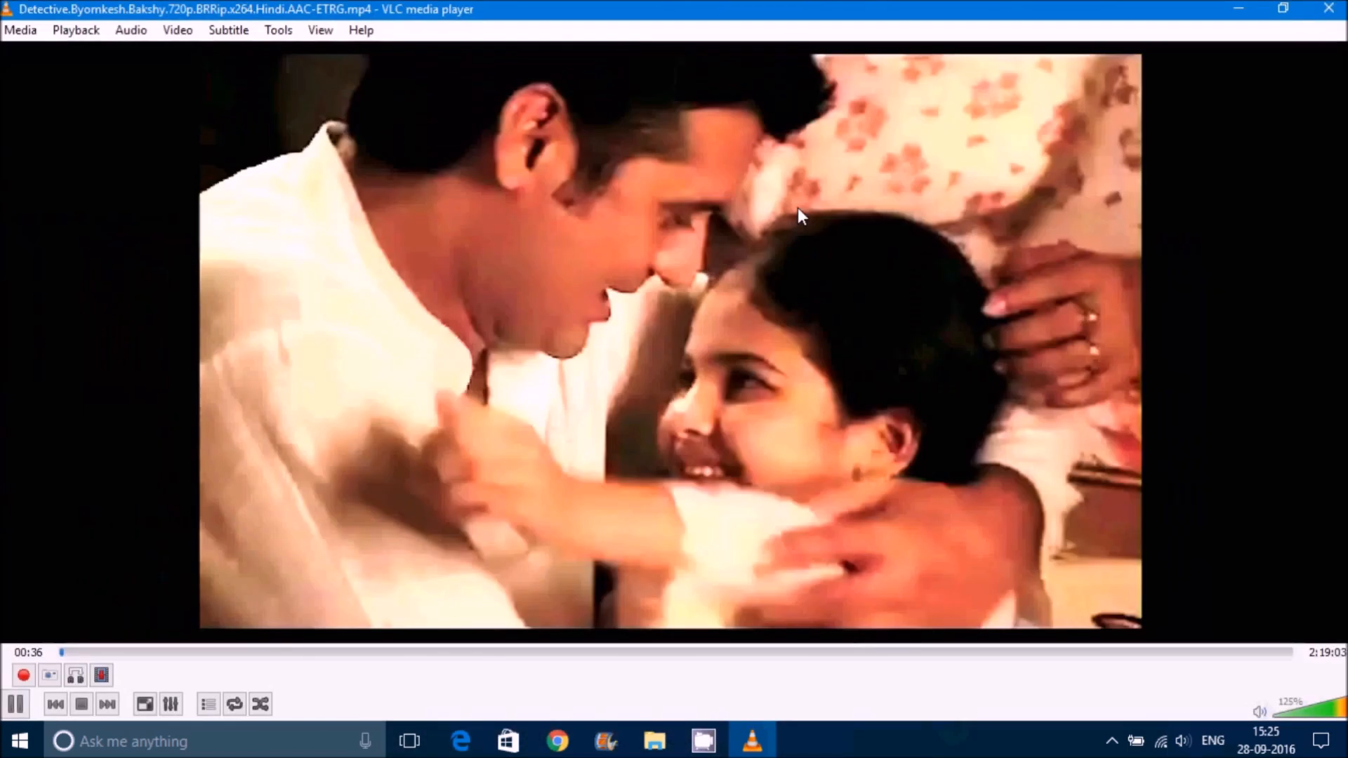
- Seek Detective Byomkesh Bakshy to about 51:39 where English subtitles show, then close VLC
right_click(797, 217)
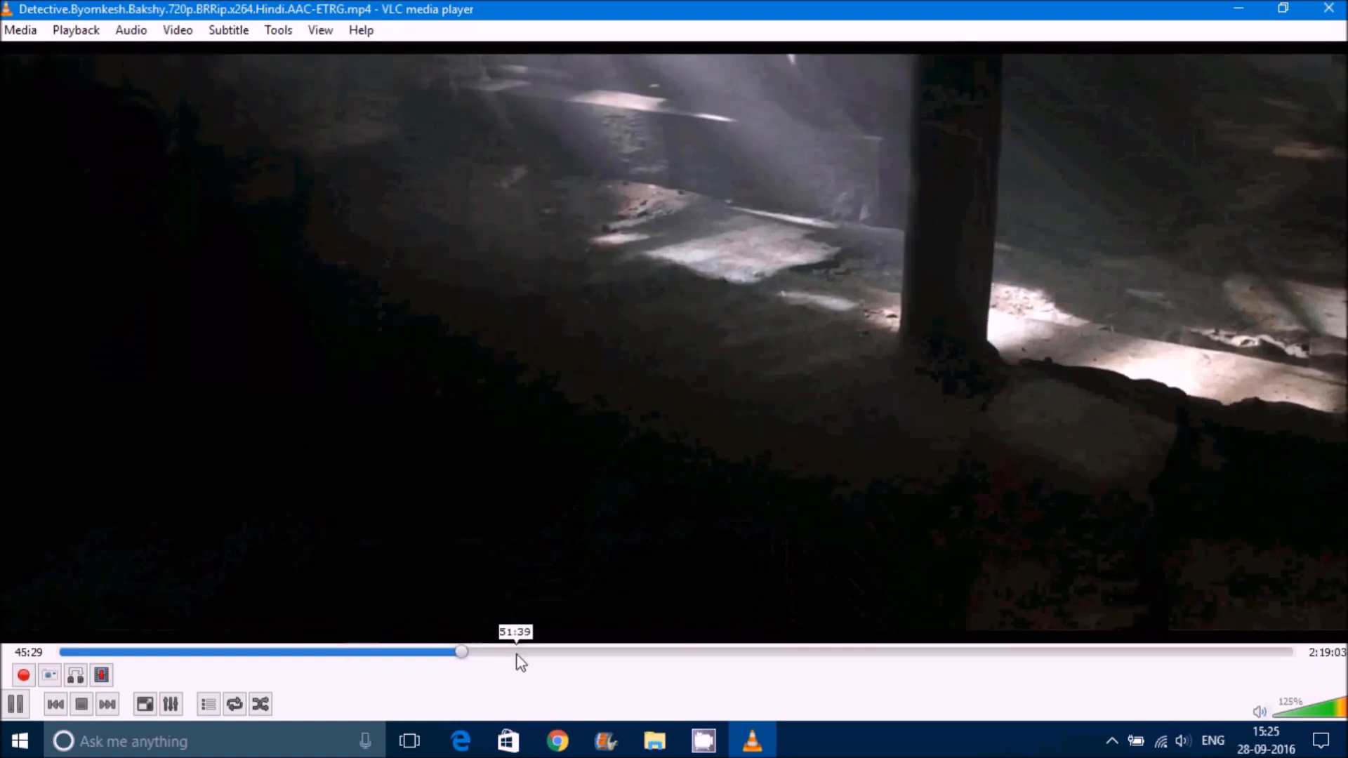
left_click_drag(462, 652, 516, 651)
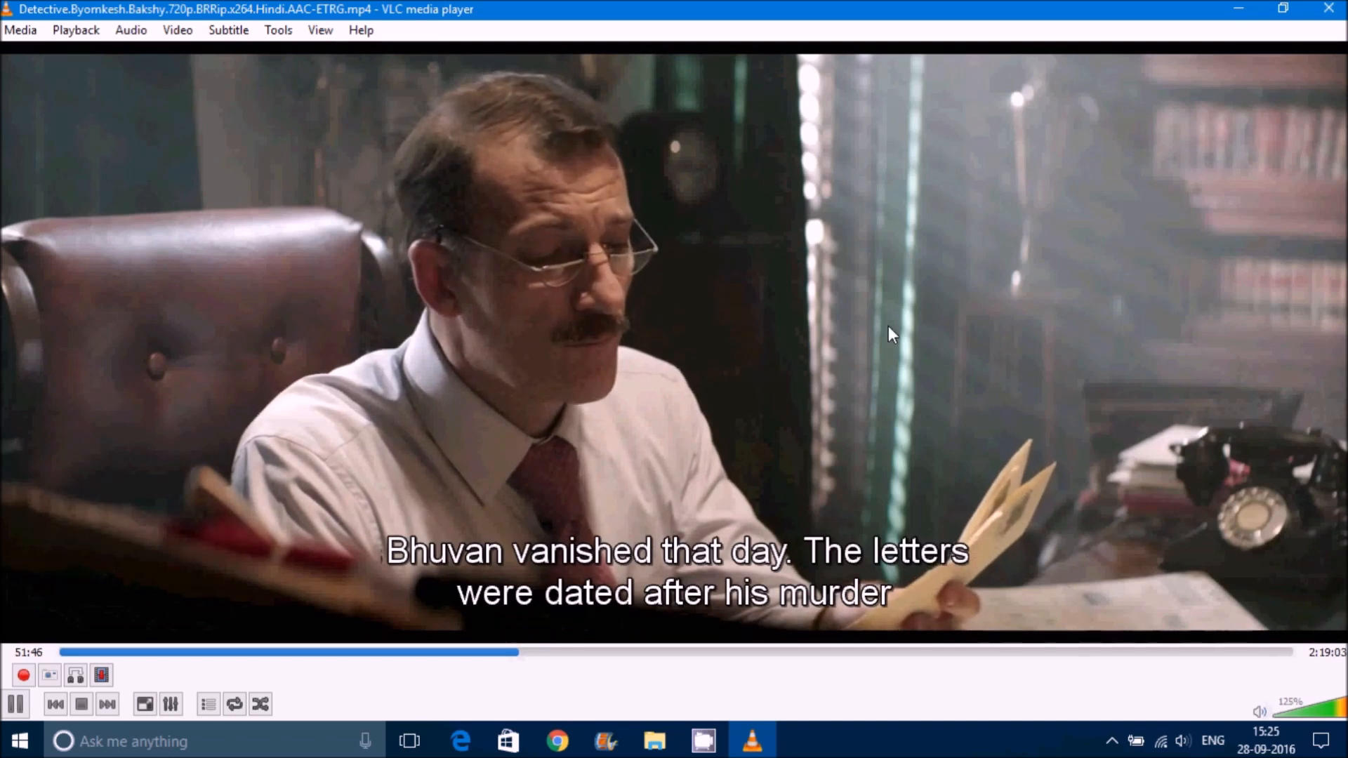
left_click(320, 30)
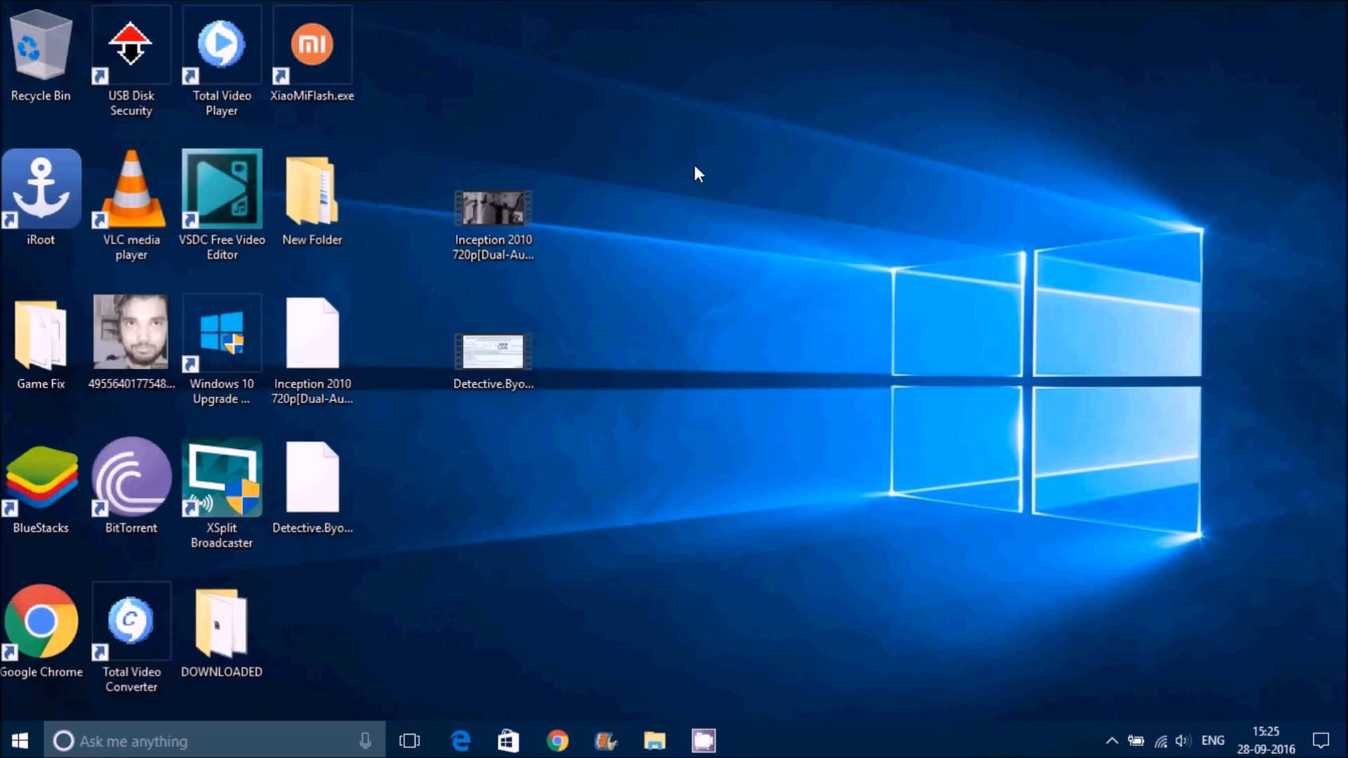
mouse_move(734, 221)
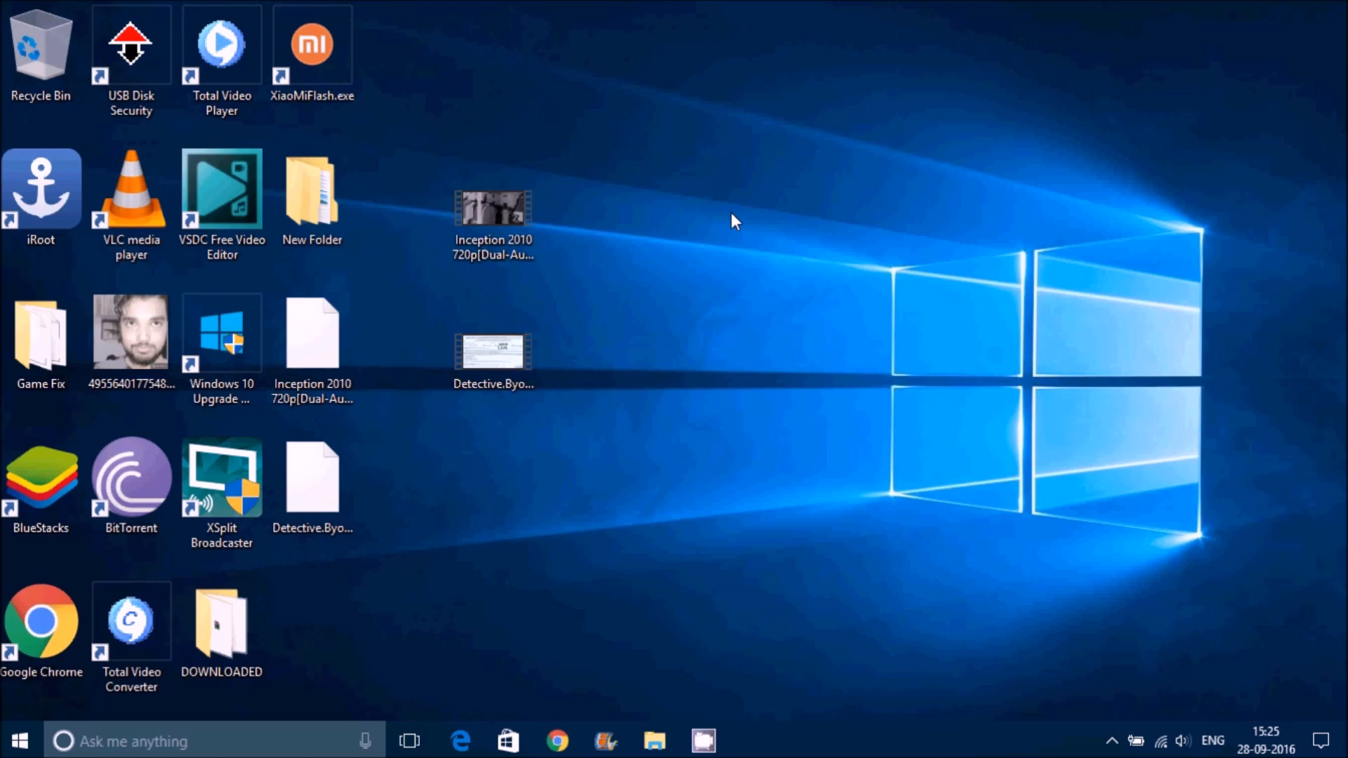
- Select both downloaded .srt subtitle files on the desktop to show the Inception file's full name
left_click(311, 336)
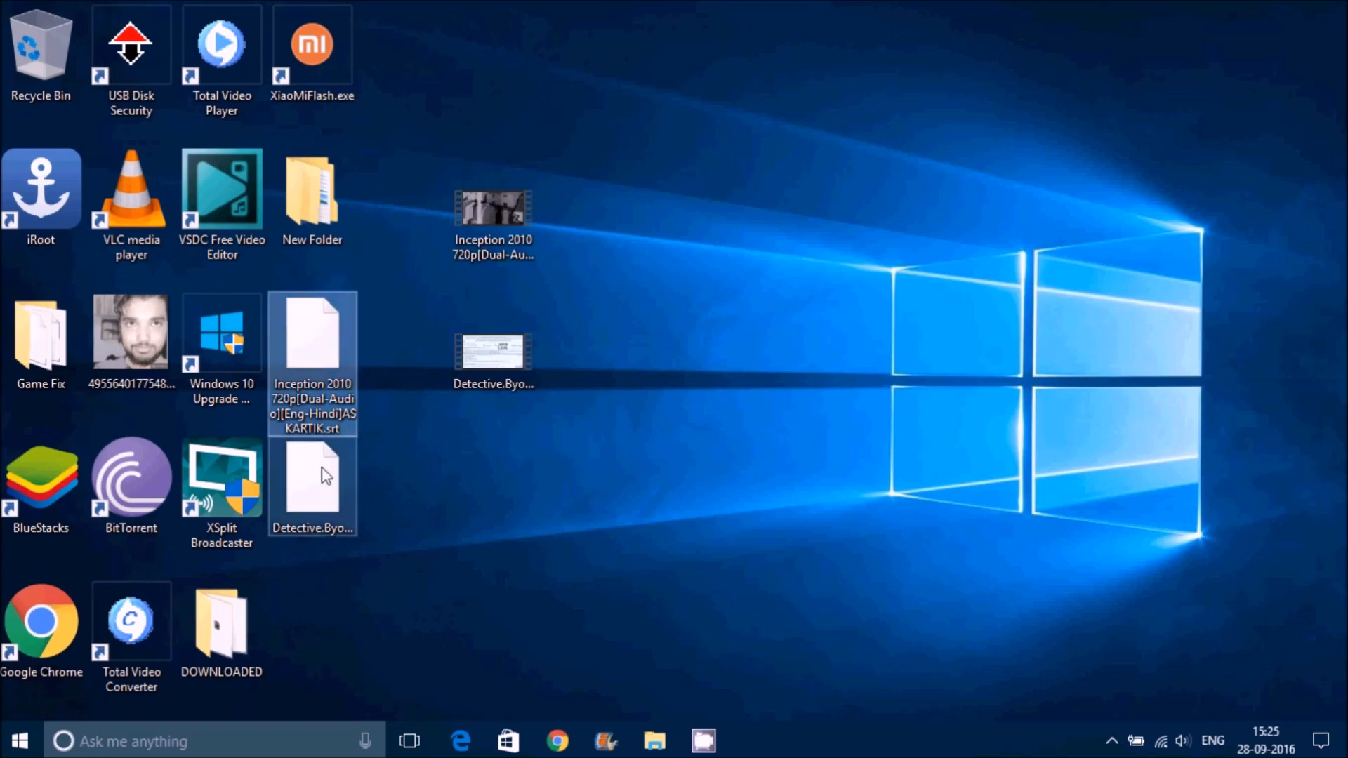
mouse_move(312, 344)
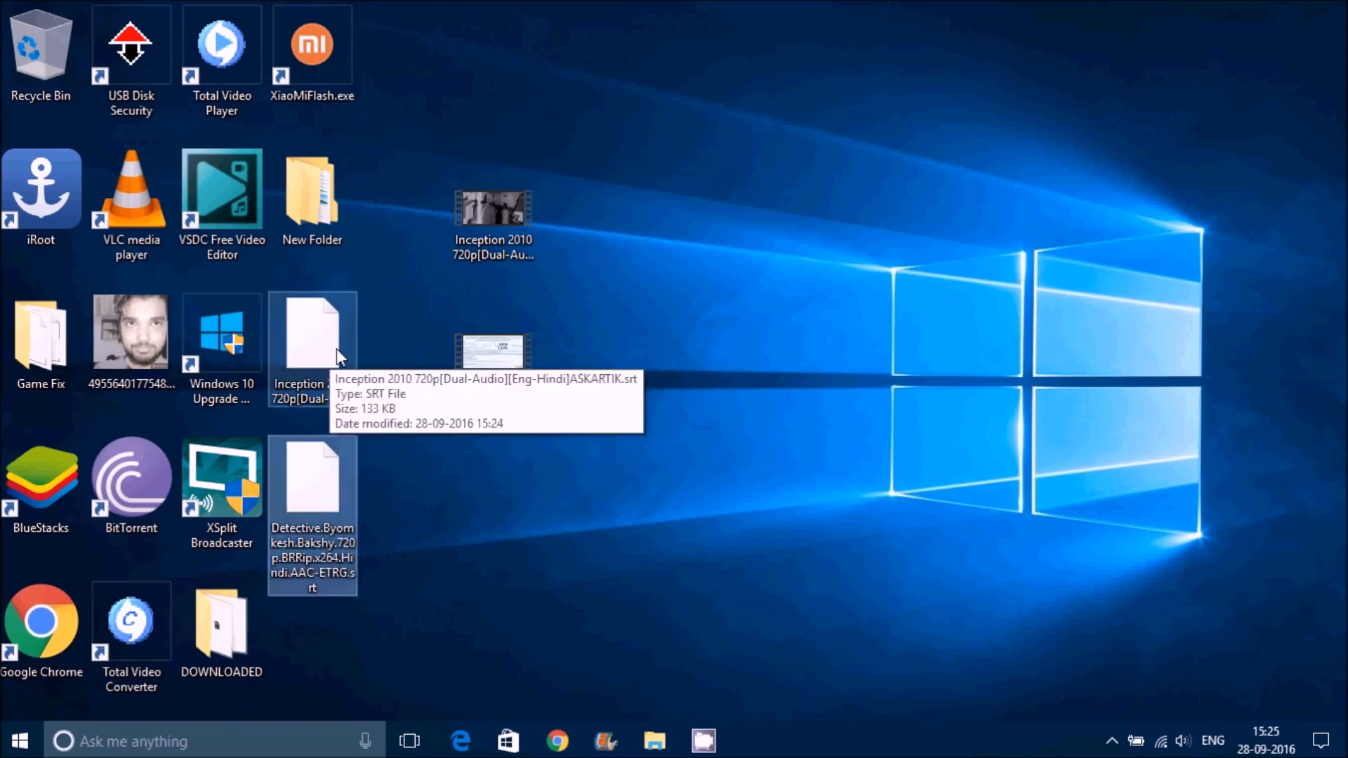